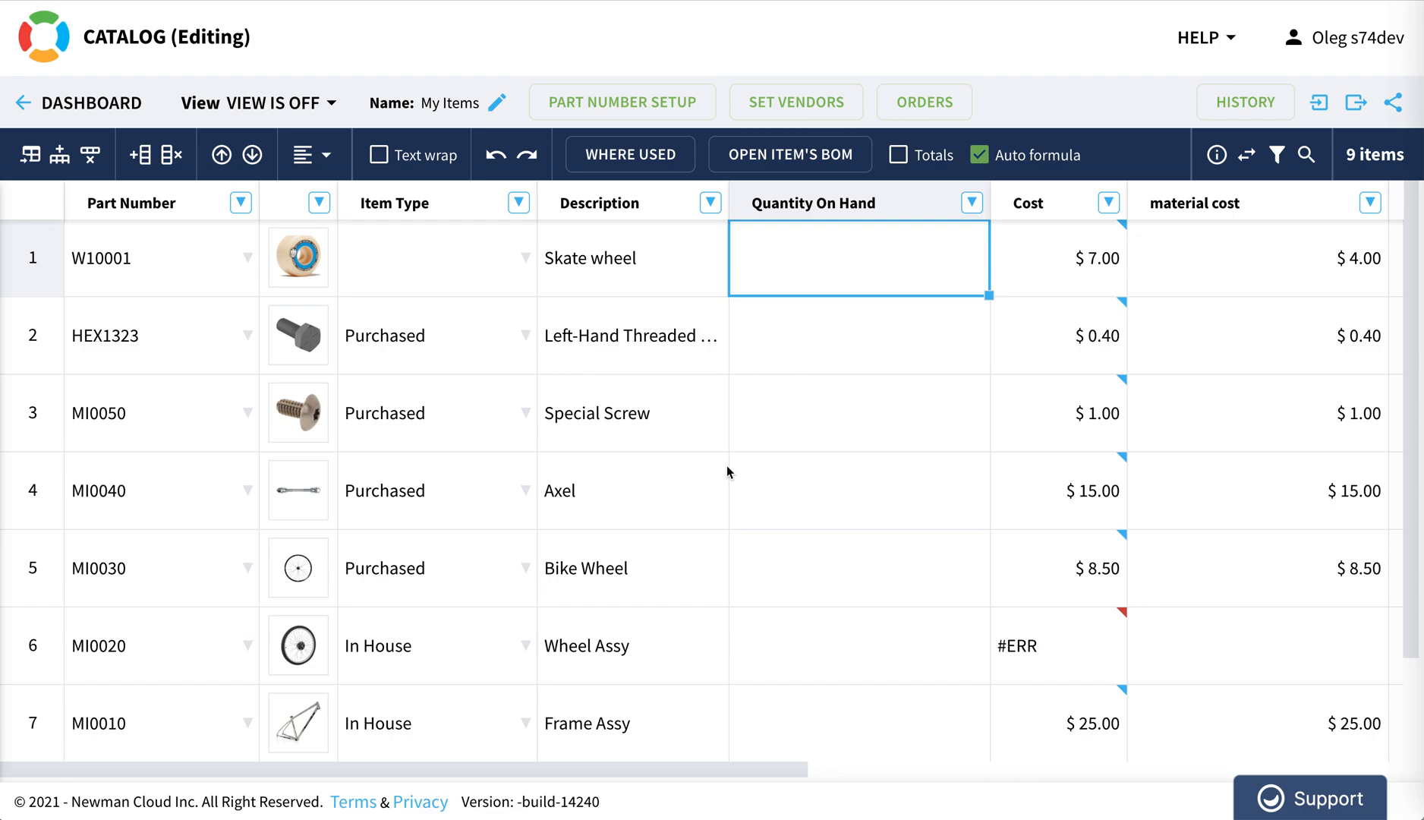
Select the HEX1323 left-hand threaded screw in the My Items catalog
left_click(438, 413)
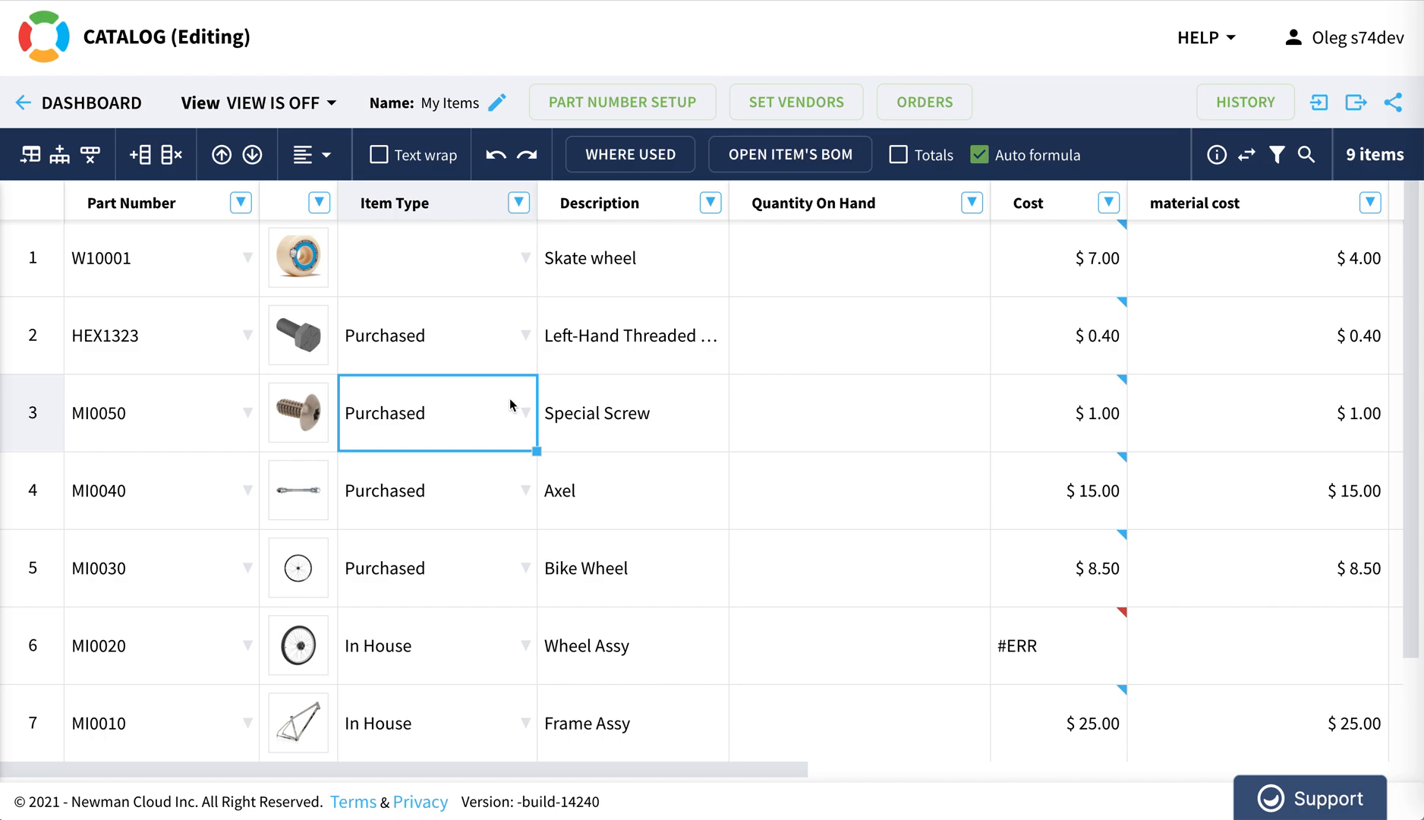
mouse_move(168, 357)
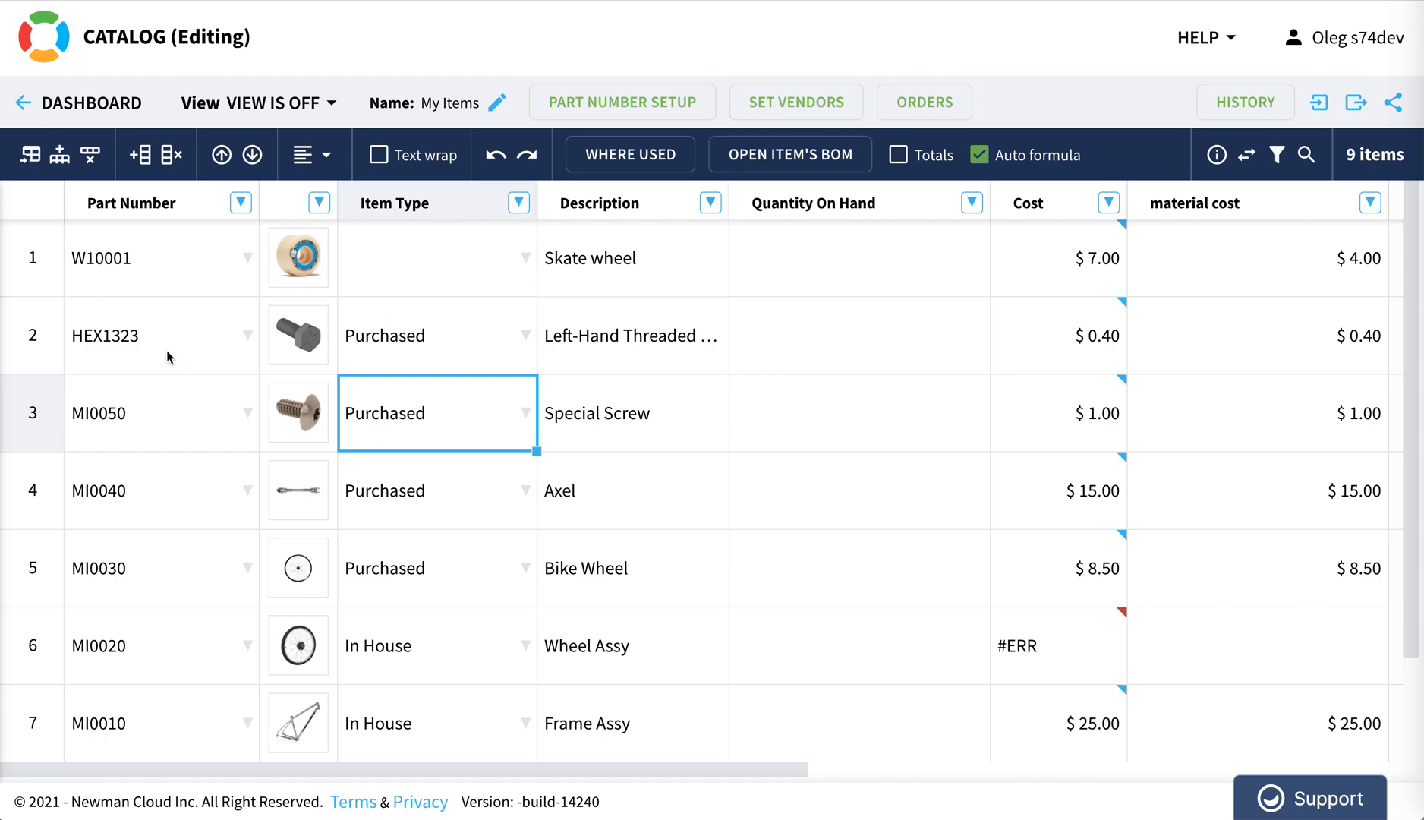
left_click(162, 335)
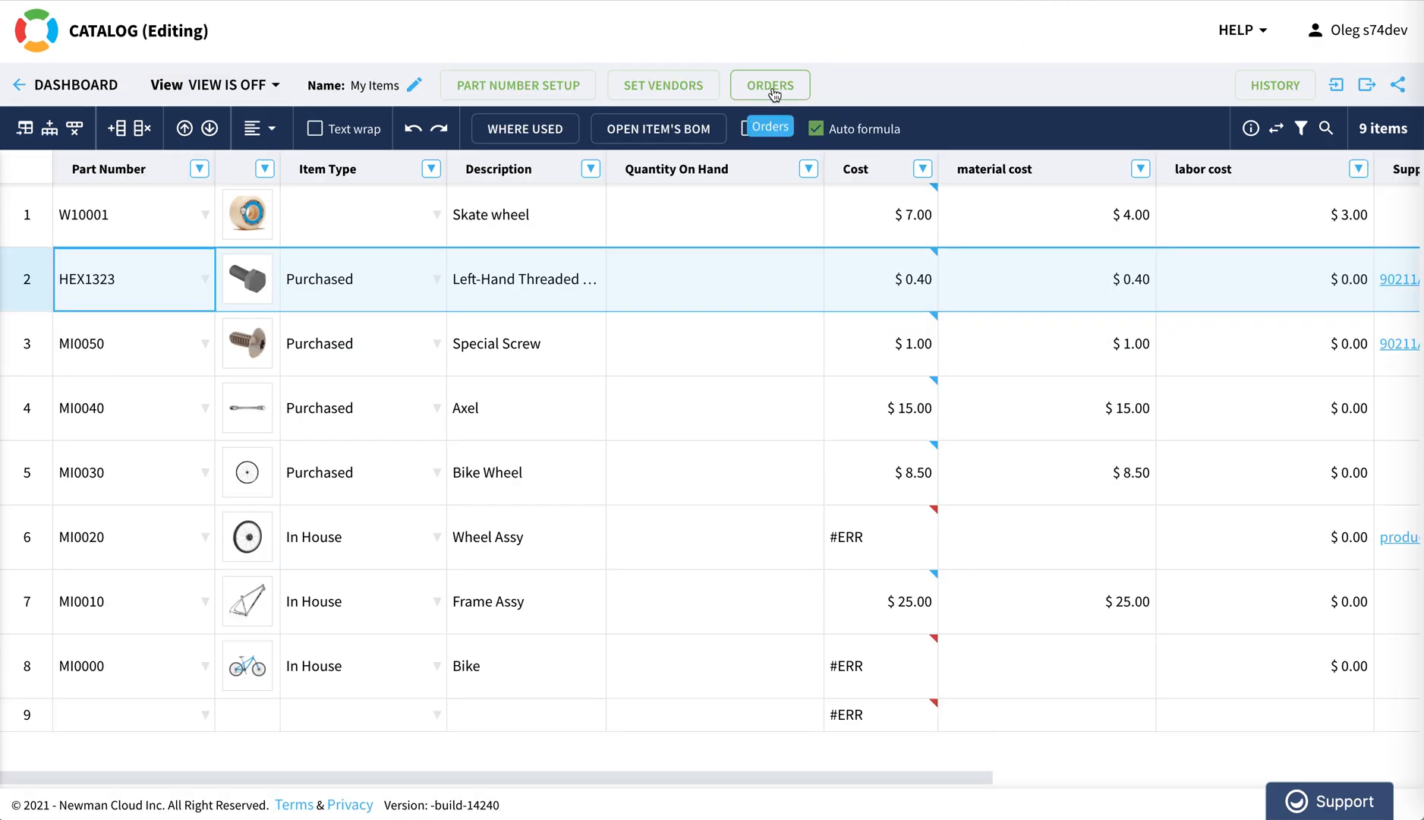
Create an order for 100 HEX1323 screws described 'type 1 x 100'
left_click(768, 85)
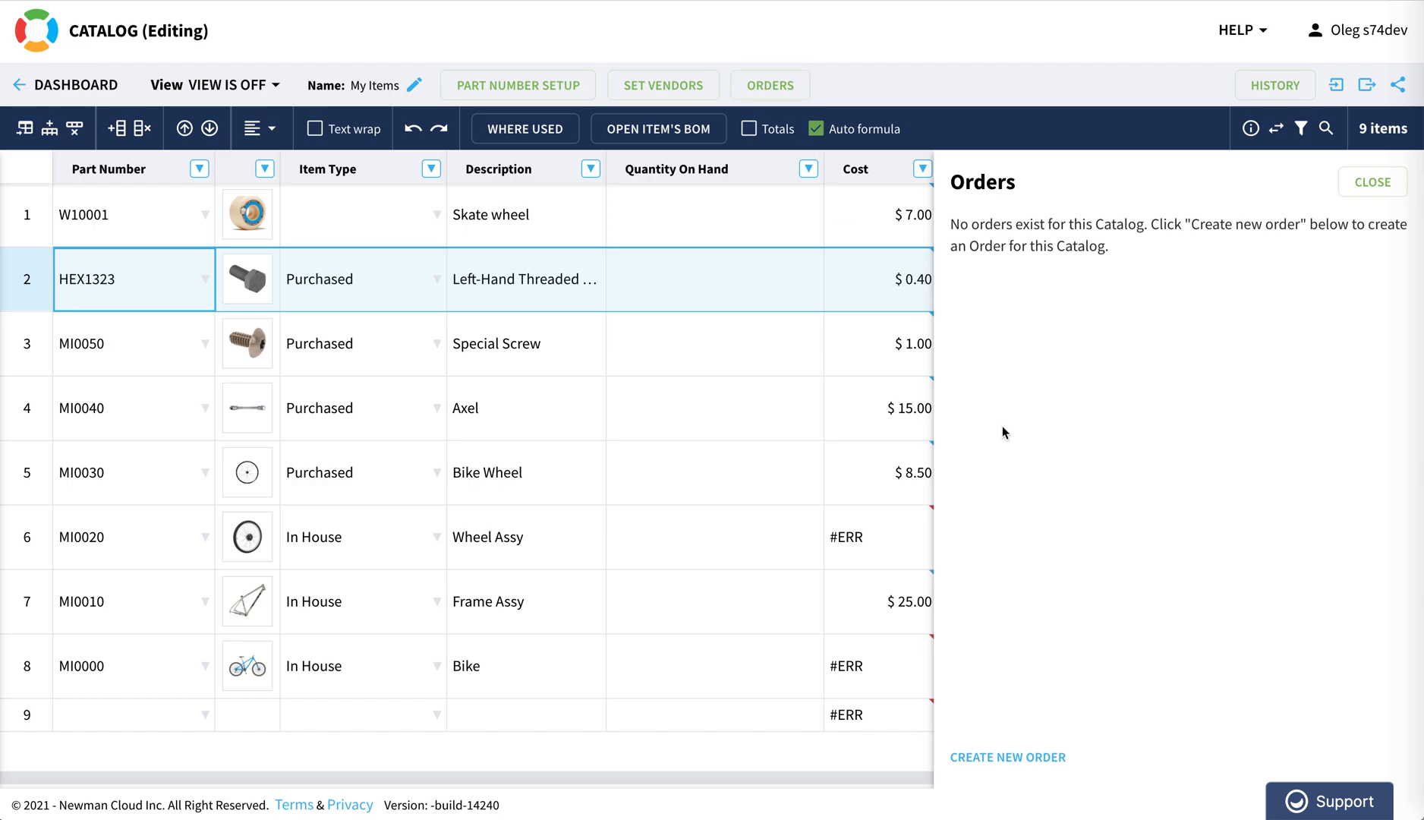
left_click(1008, 757)
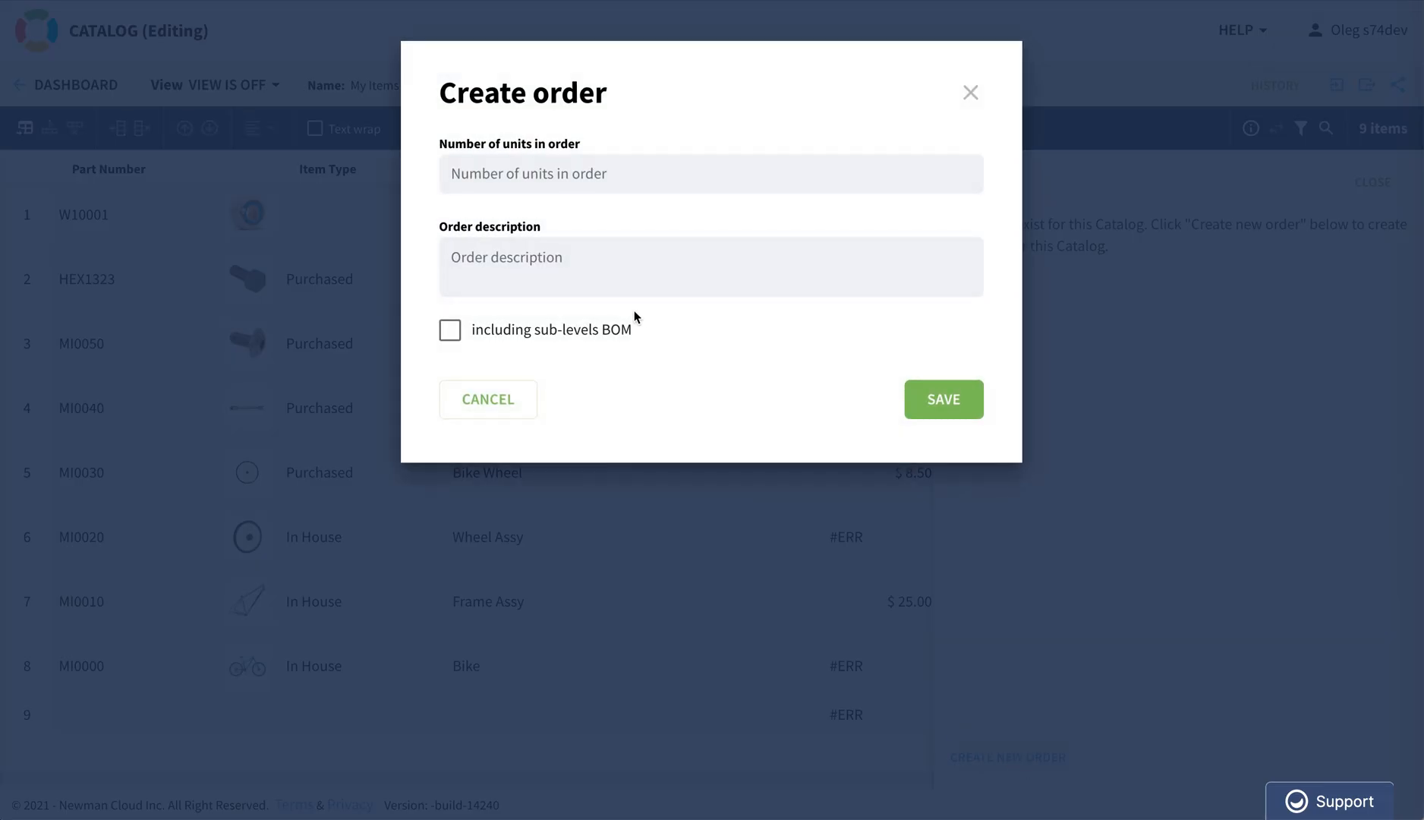
type("100")
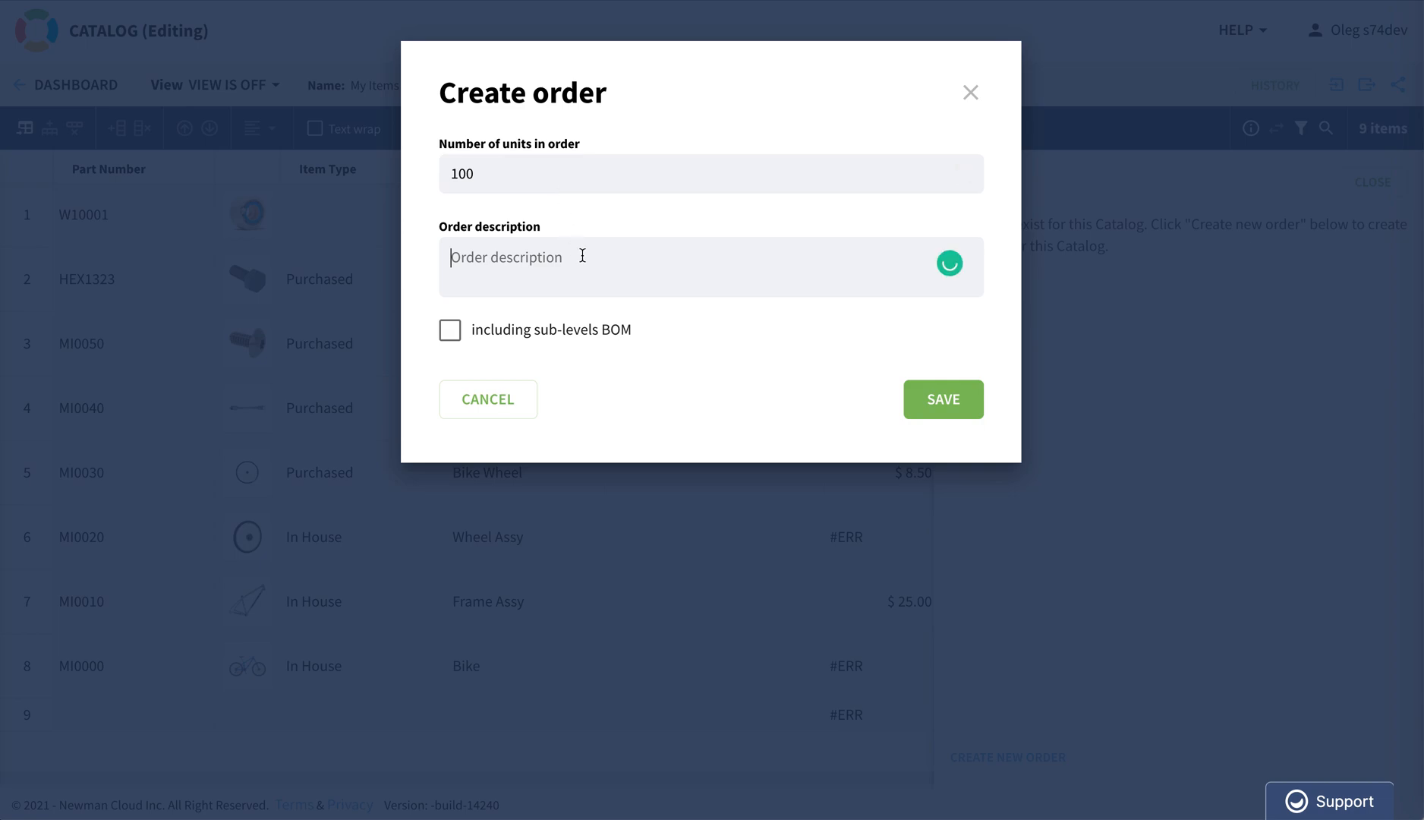
type("type 1 x")
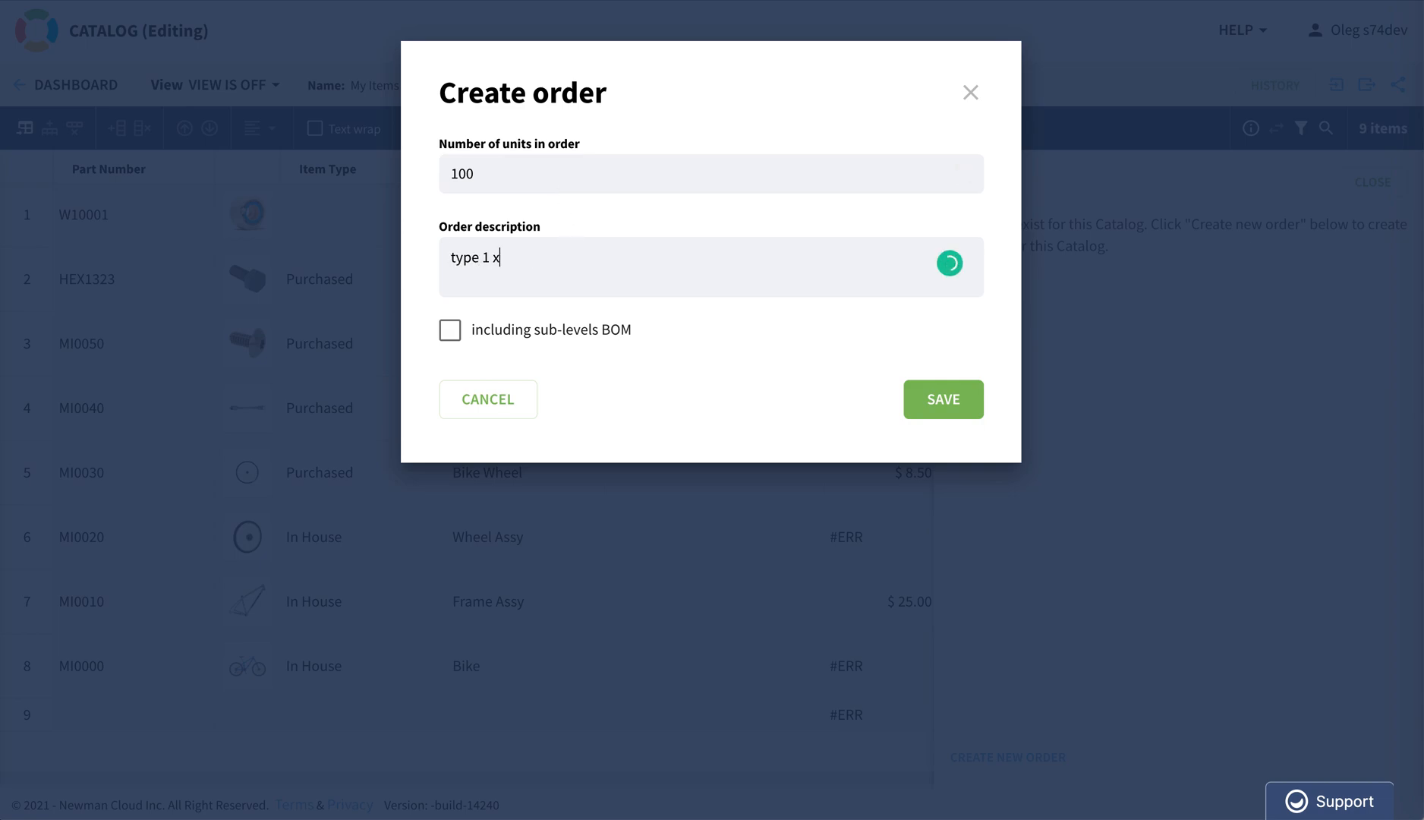
type("100")
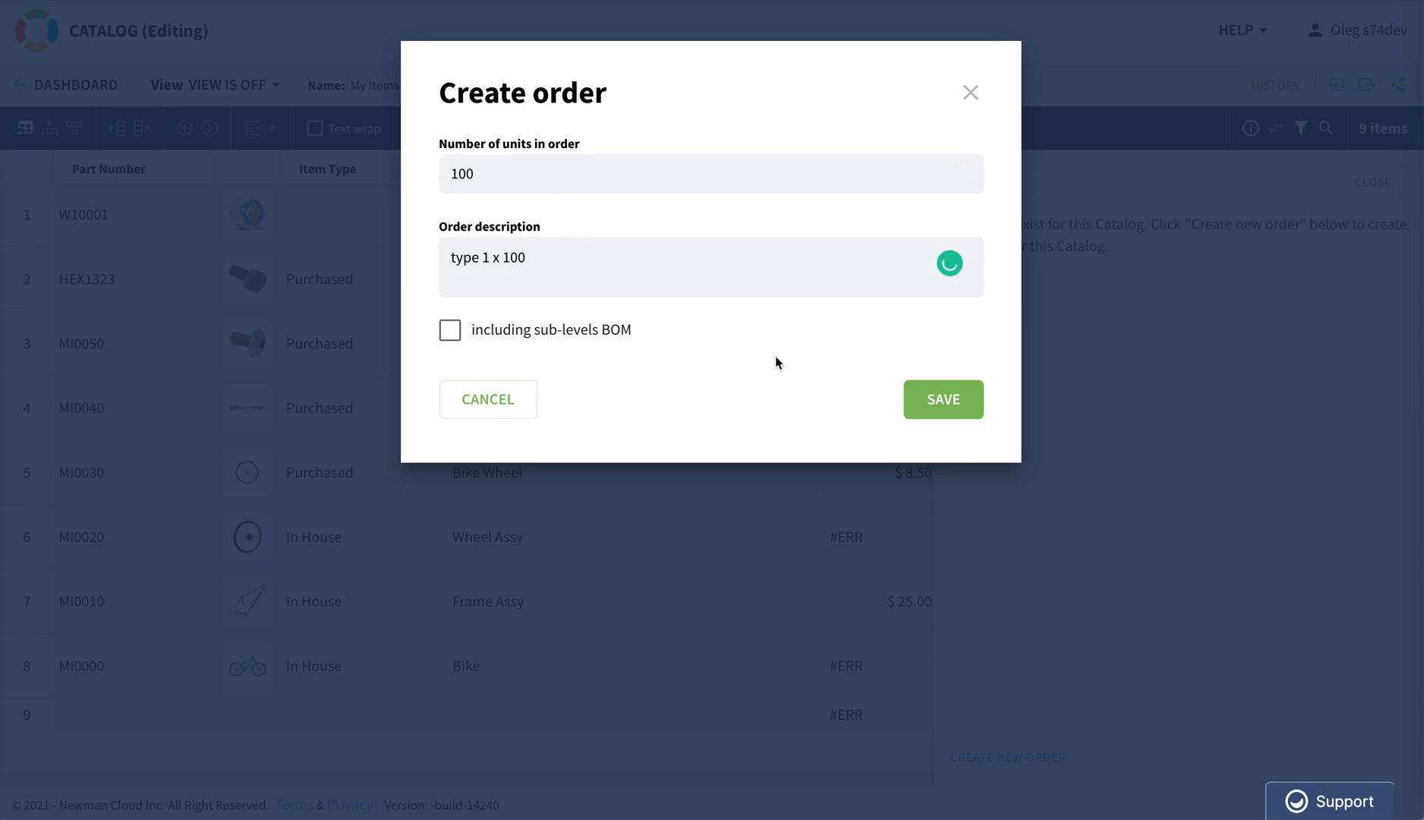
left_click(943, 399)
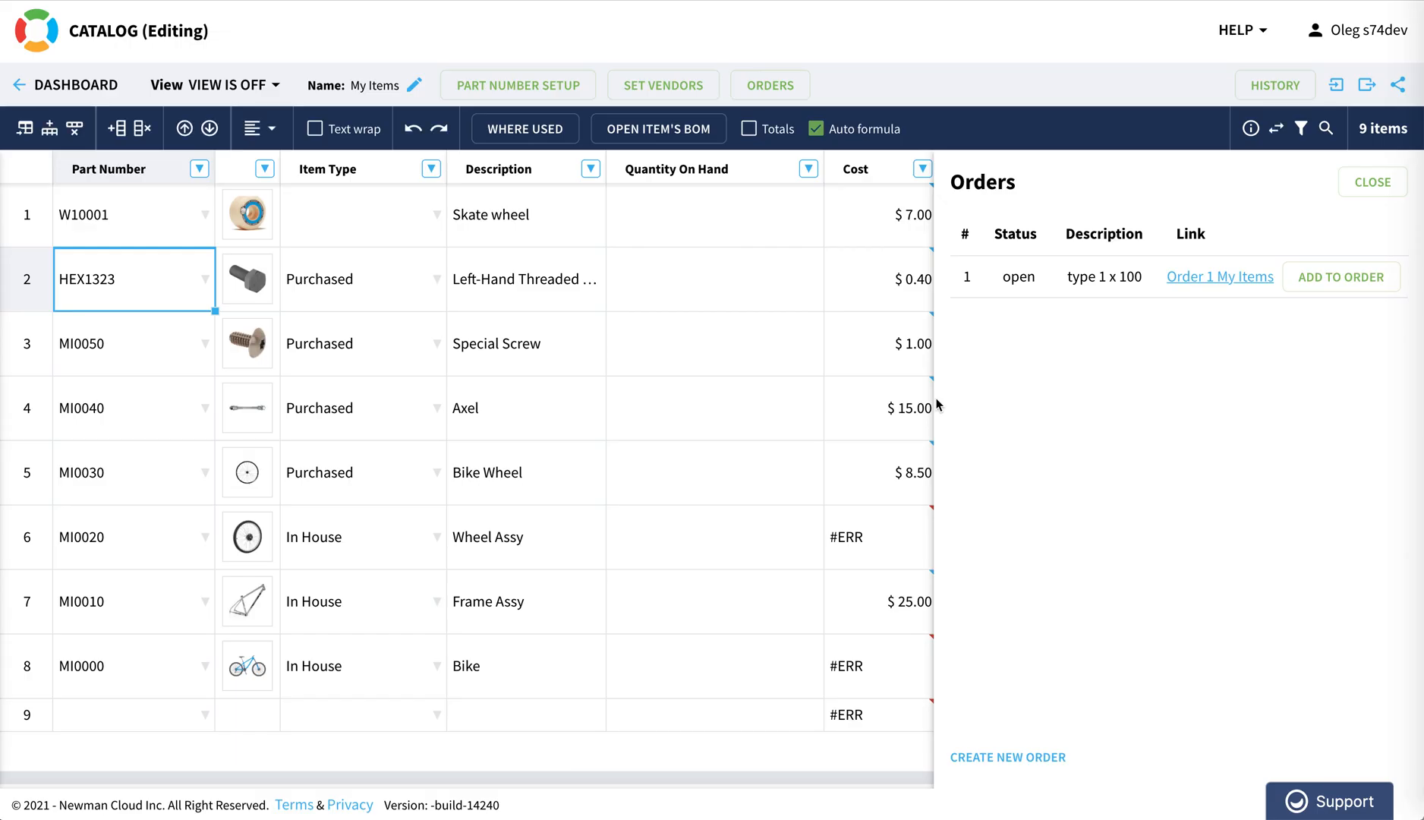
mouse_move(1229, 209)
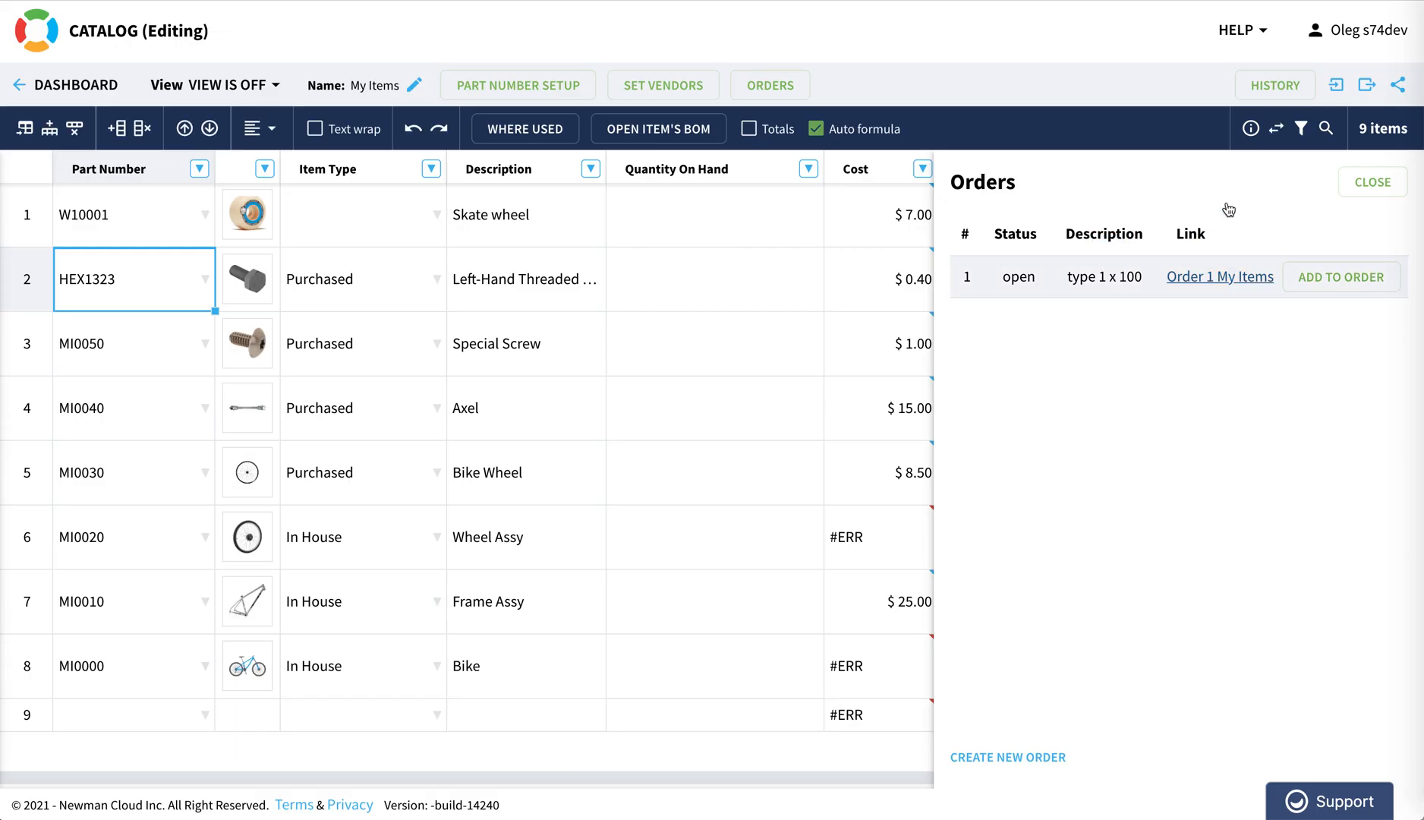
mouse_move(1221, 277)
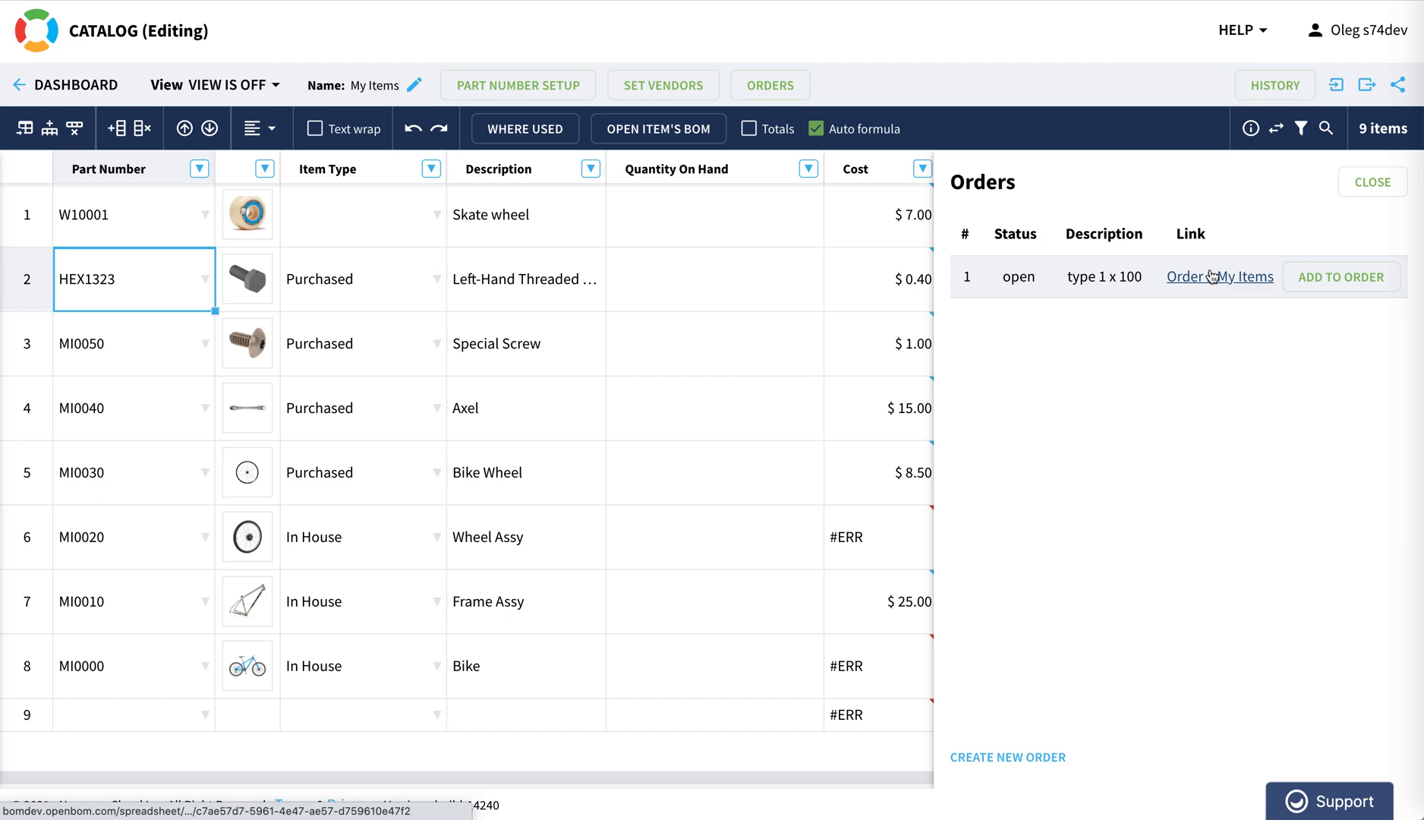
mouse_move(1220, 276)
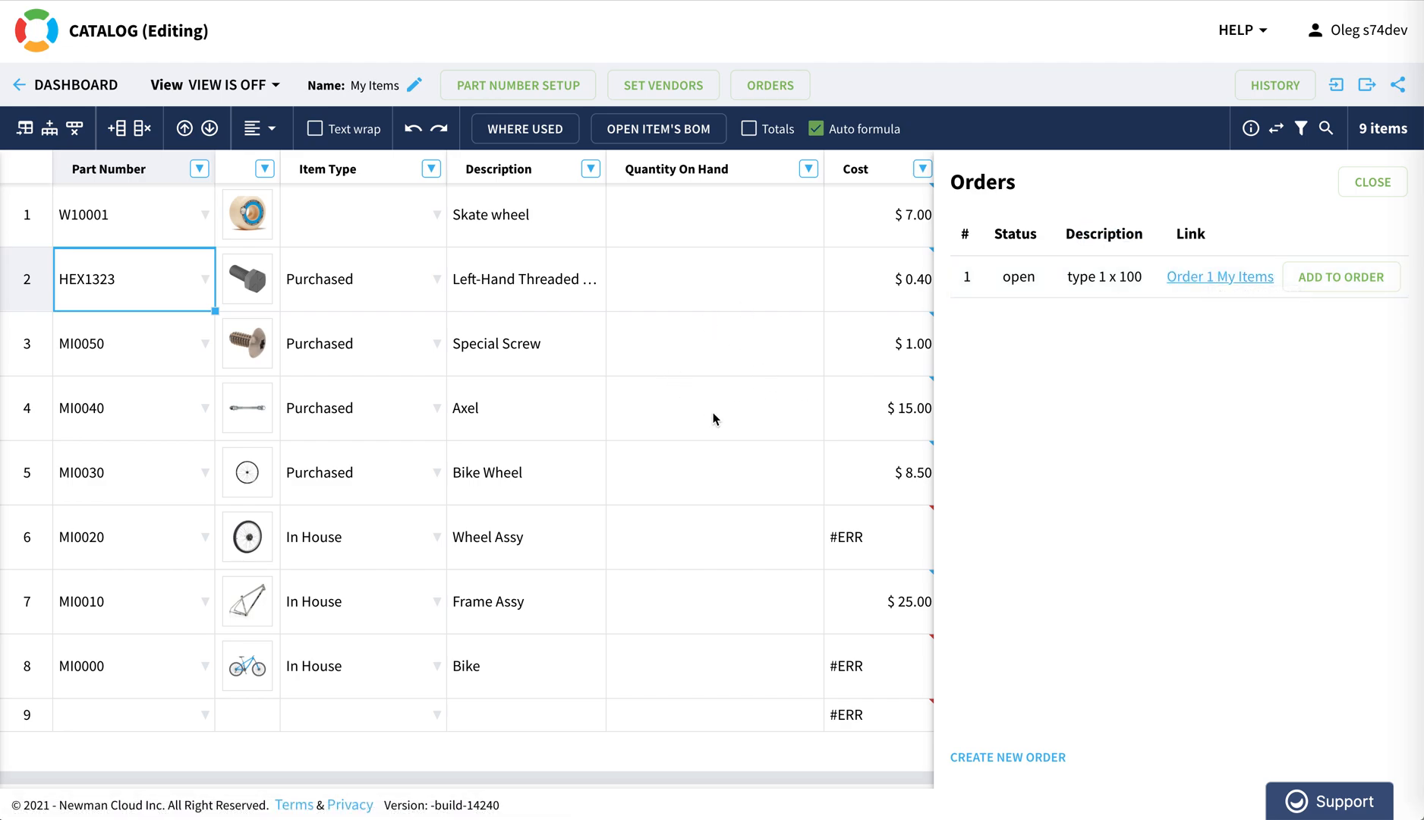
mouse_move(257, 314)
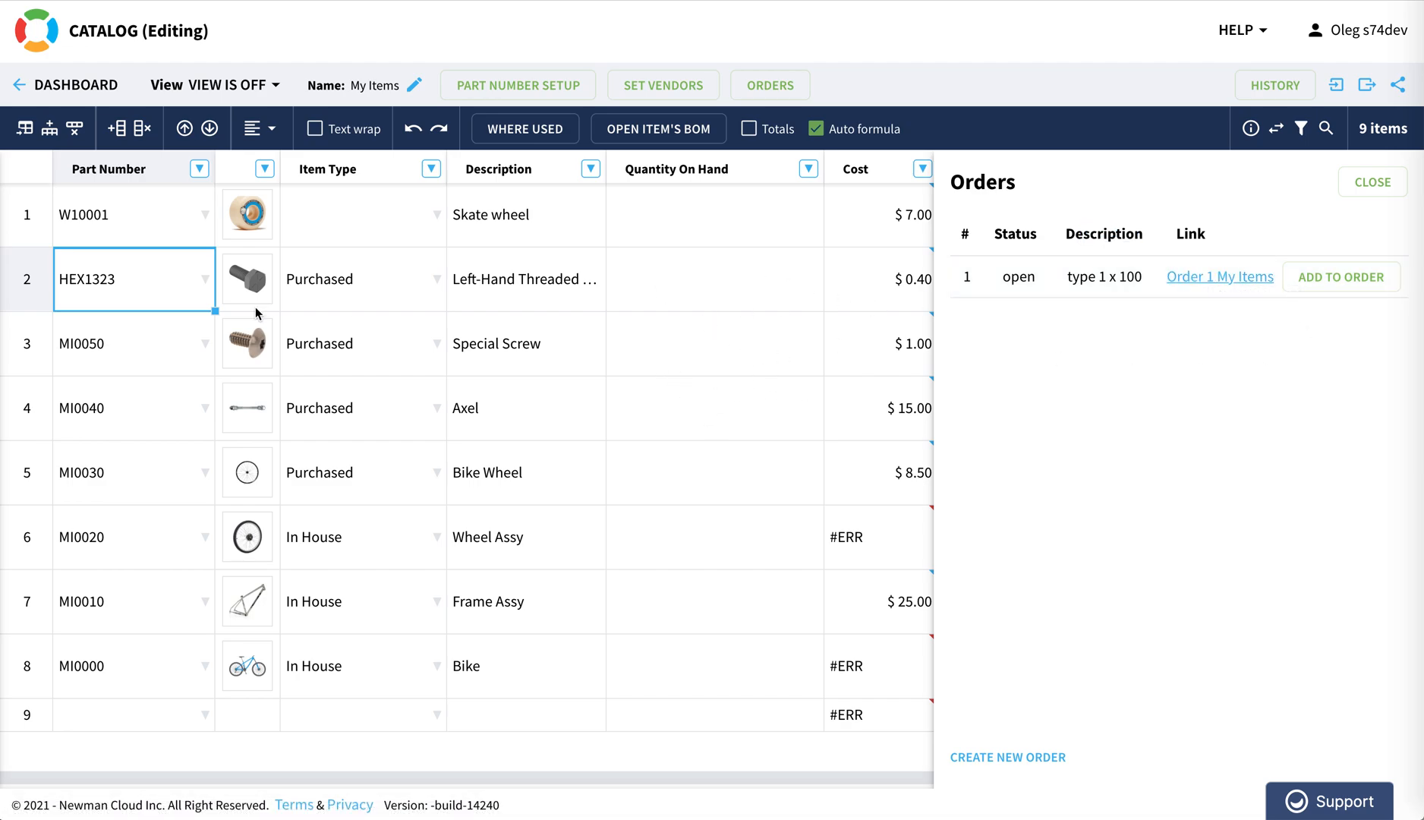
Add 200 MI0050 Special Screws with a description to Order 1 My Items
left_click(133, 344)
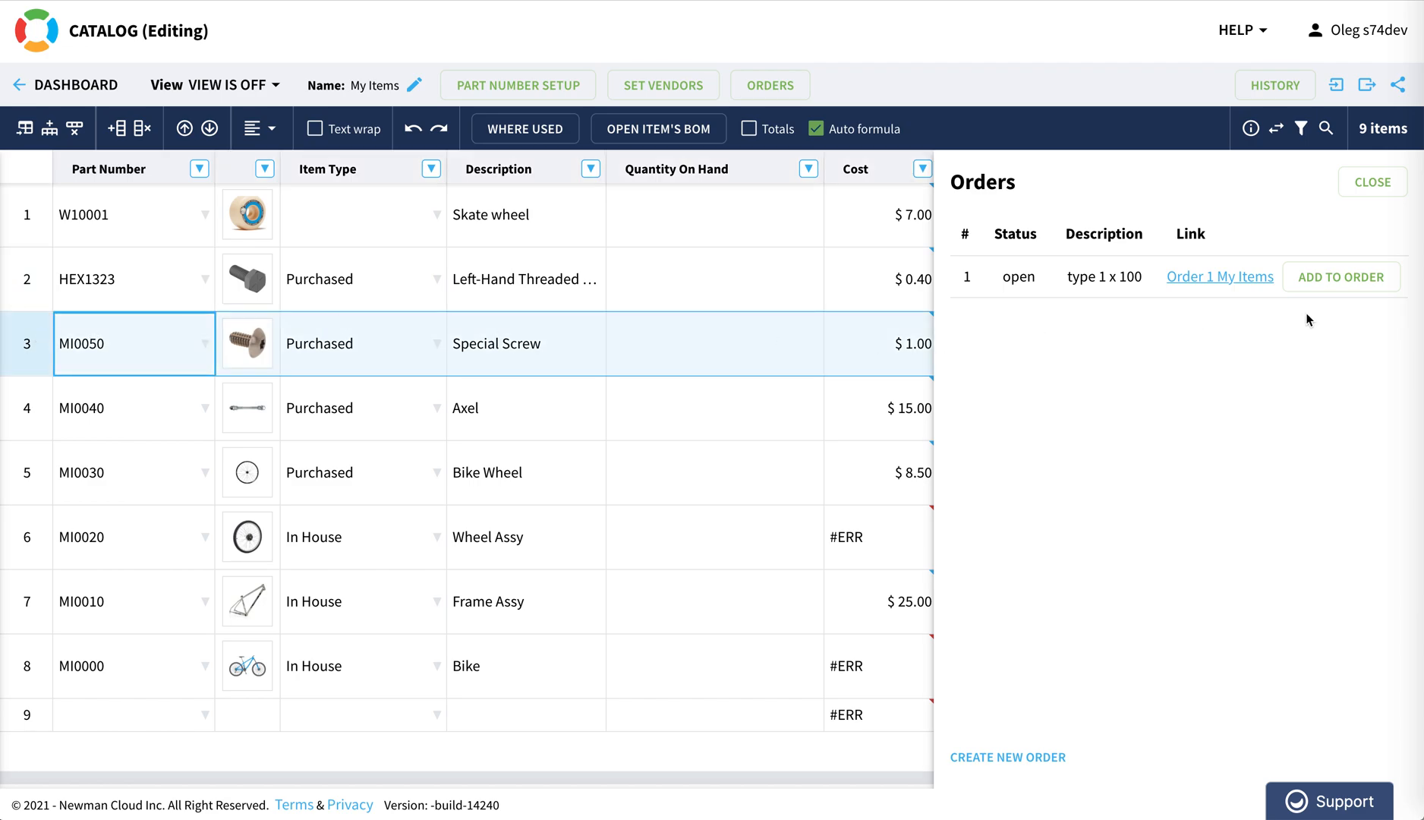
left_click(1341, 277)
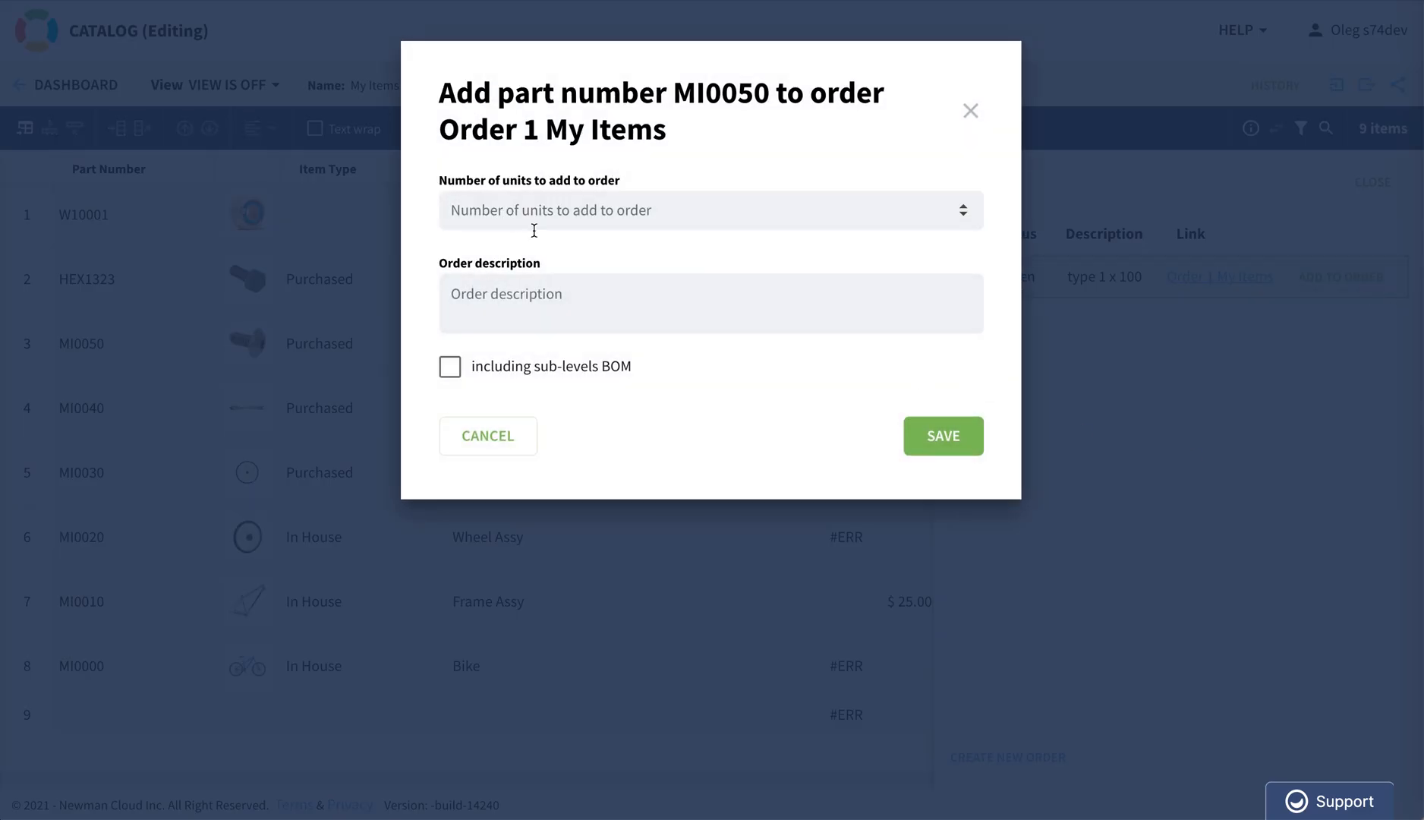
type("200")
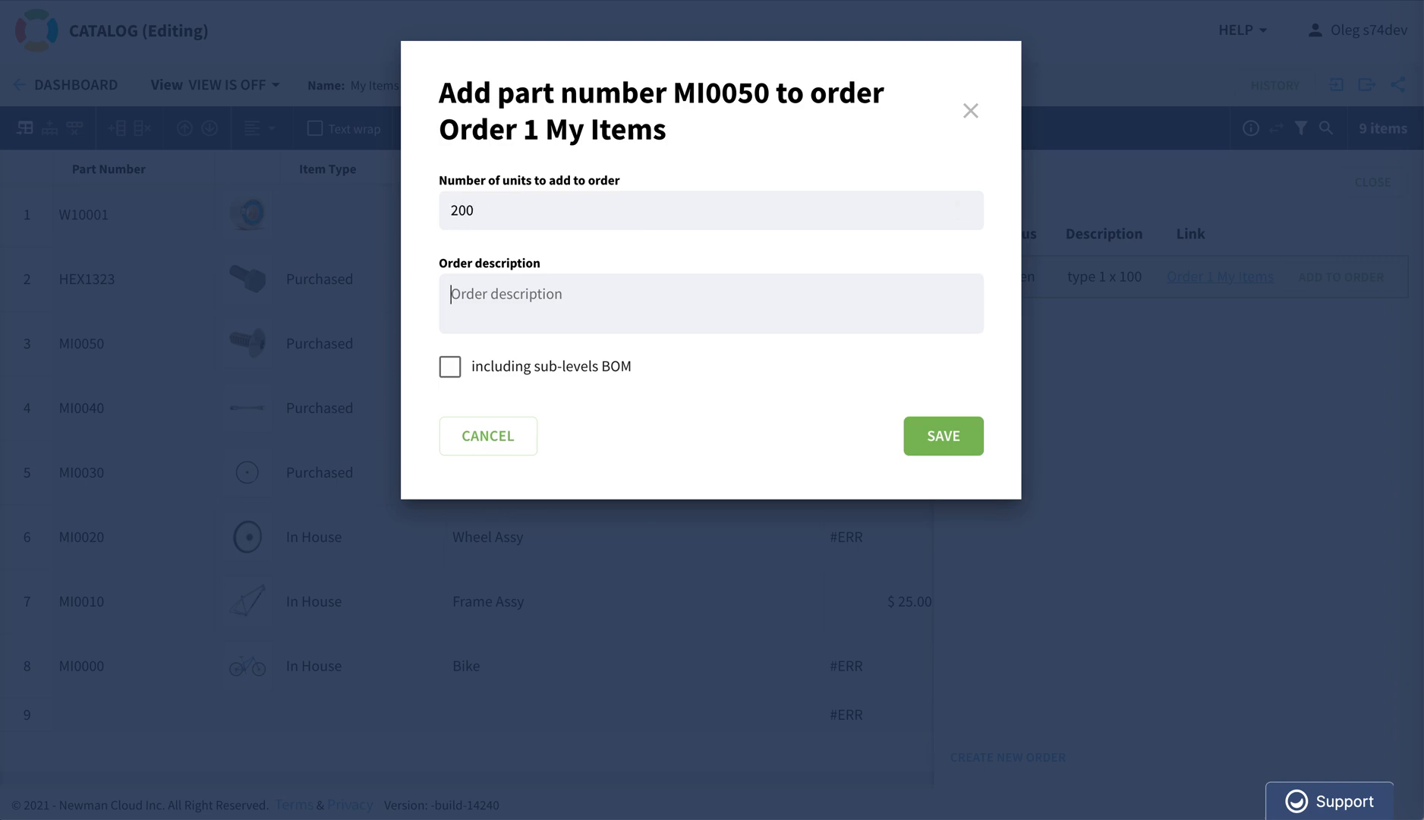
type("tyoe")
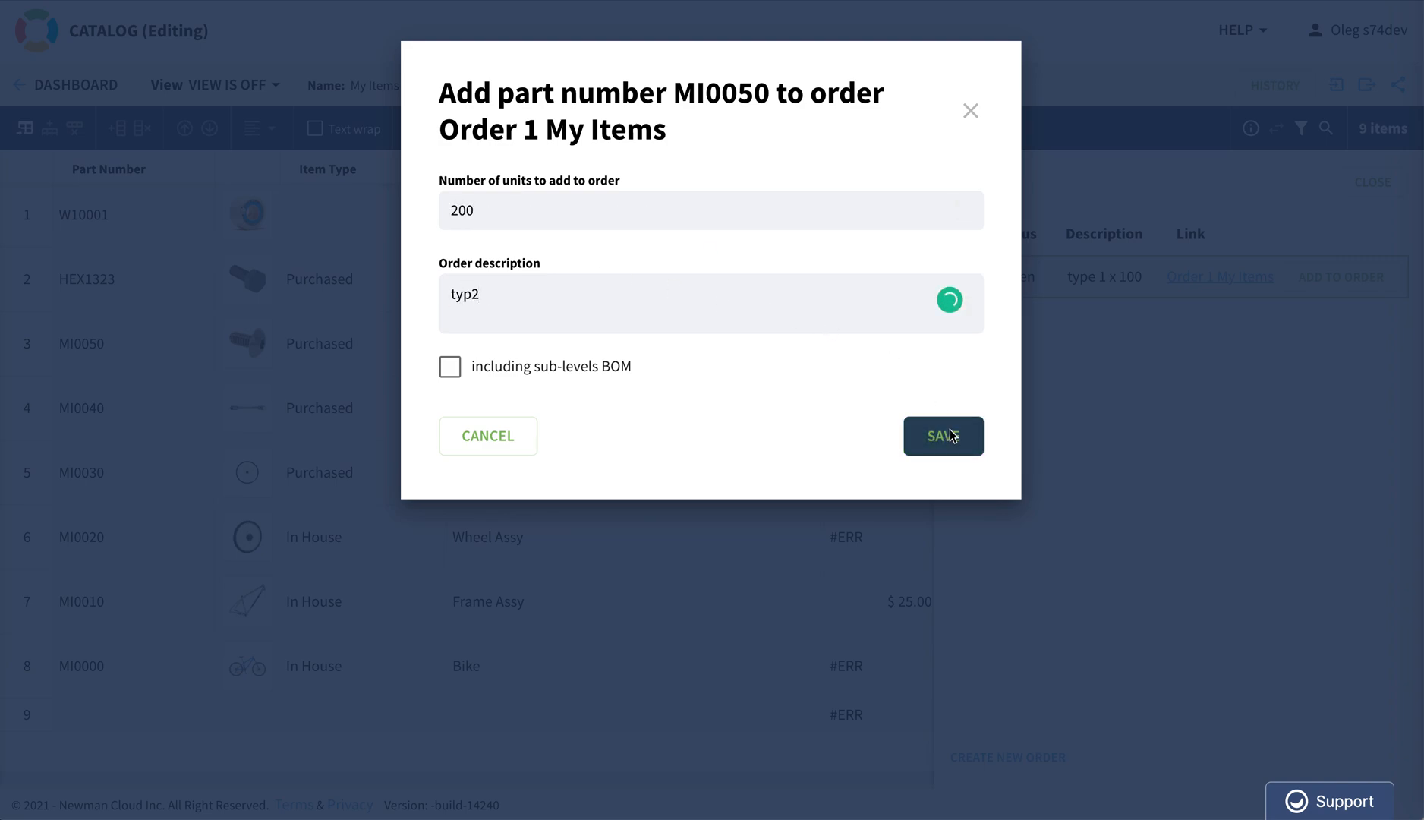
left_click(942, 436)
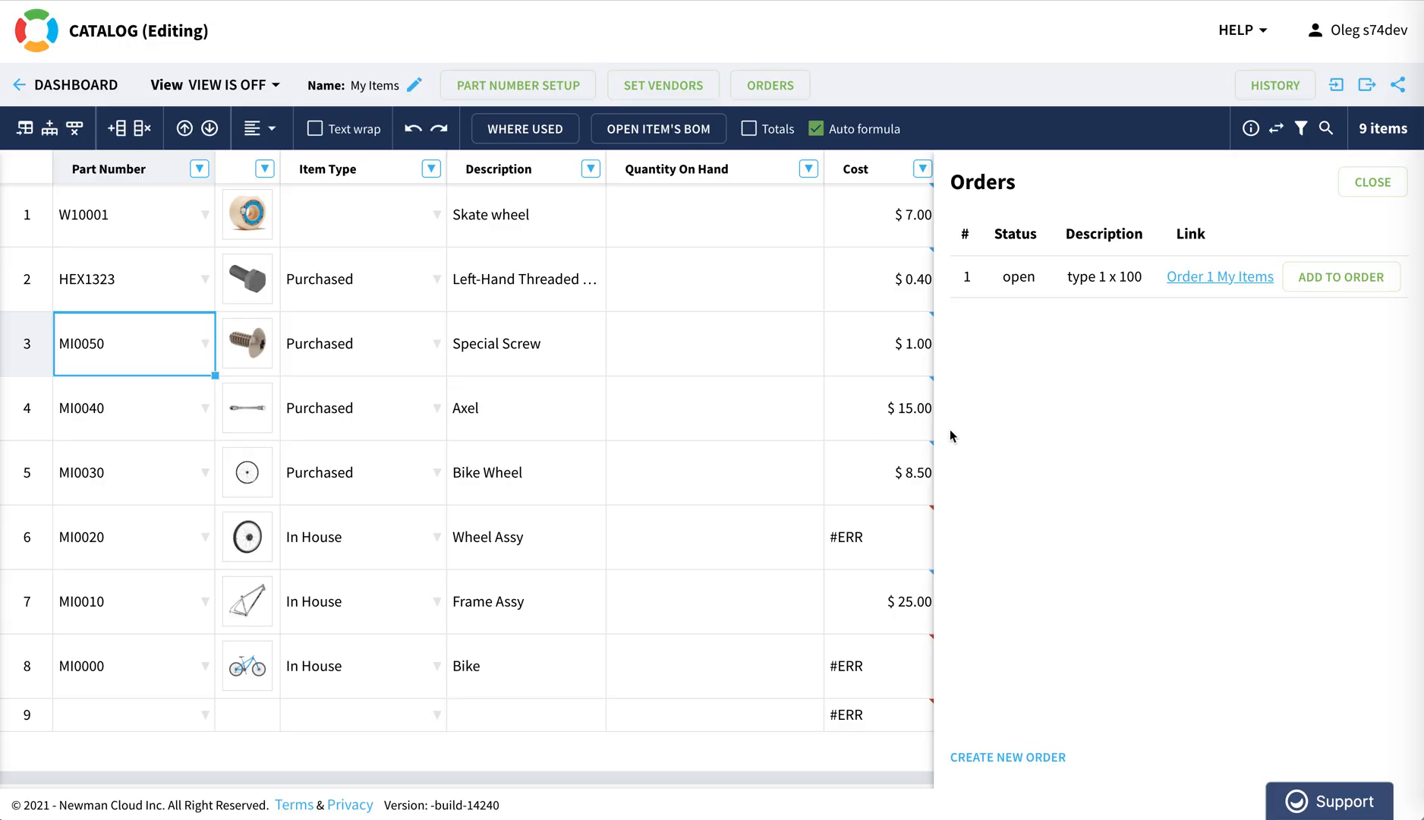
mouse_move(1220, 277)
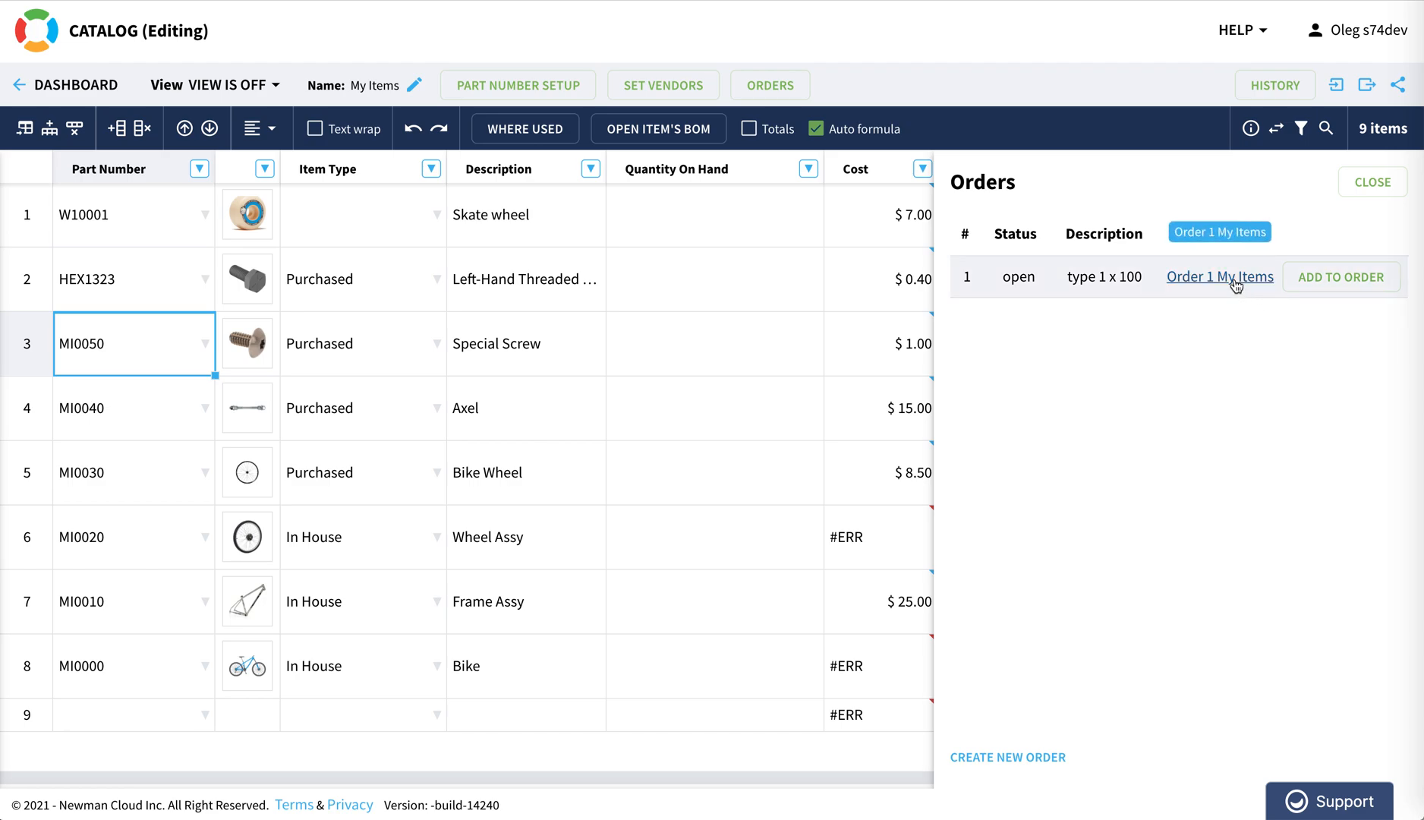
Open Order 1 My Items and inspect the MI0050 quantity cells
left_click(1221, 277)
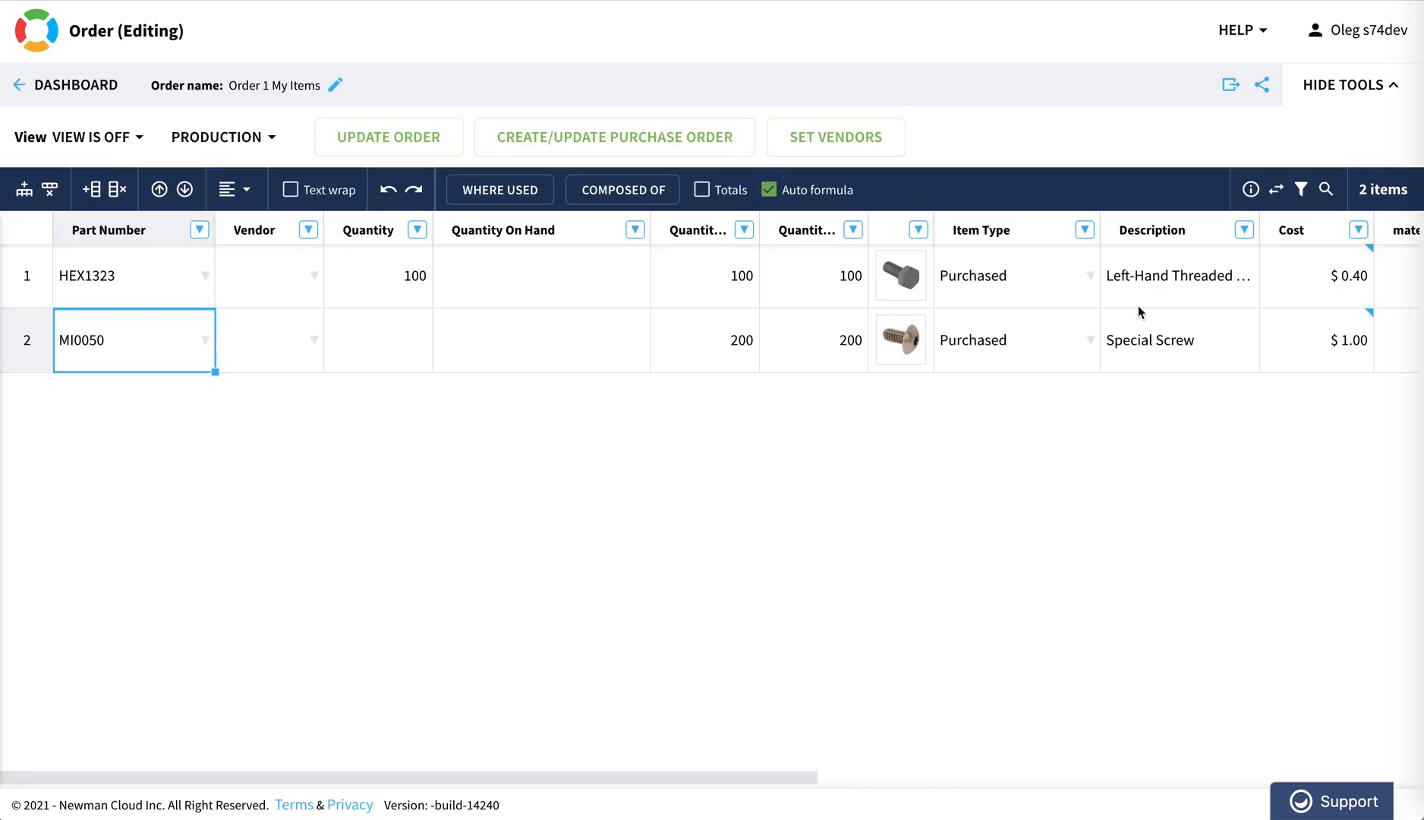
left_click(704, 341)
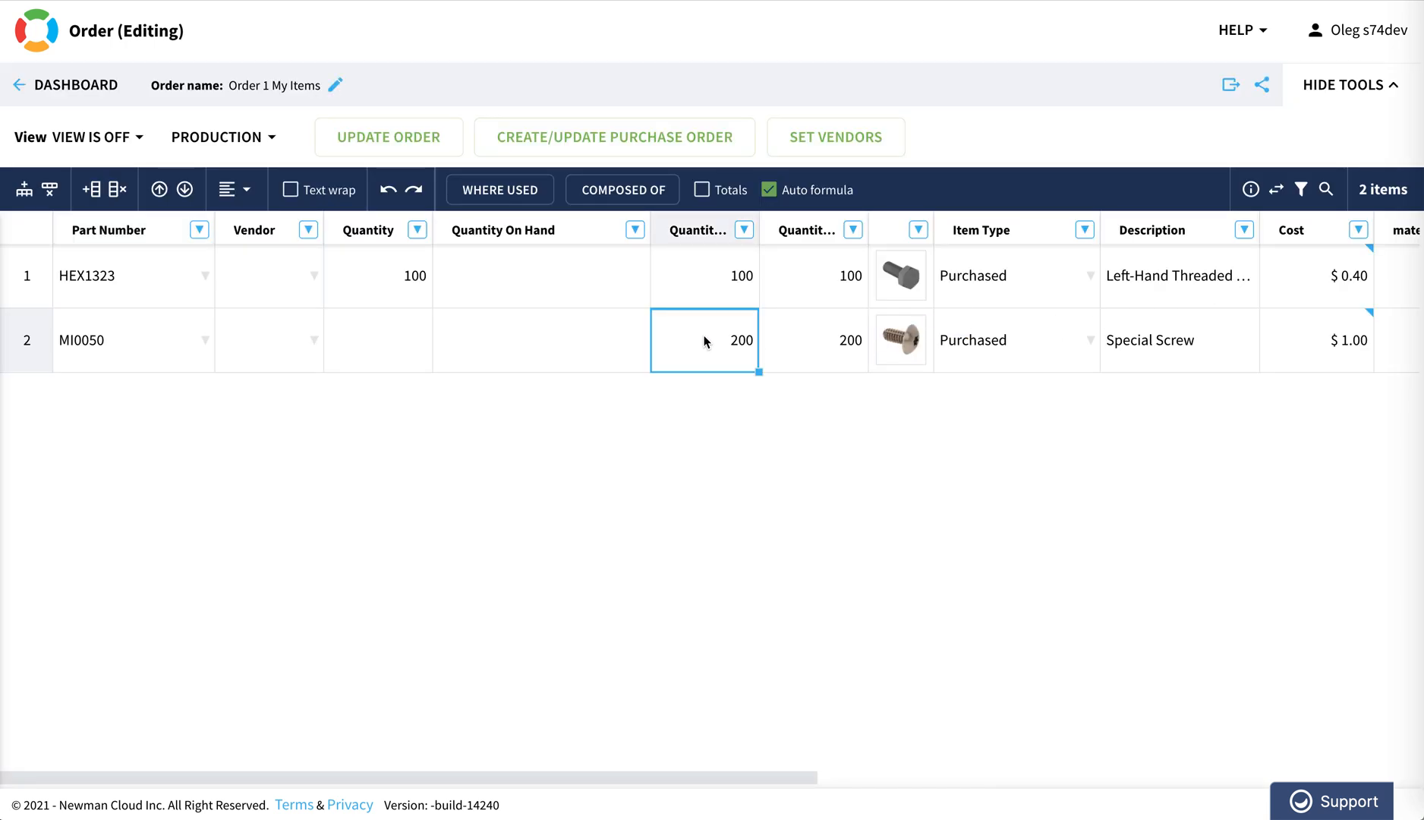
left_click(377, 341)
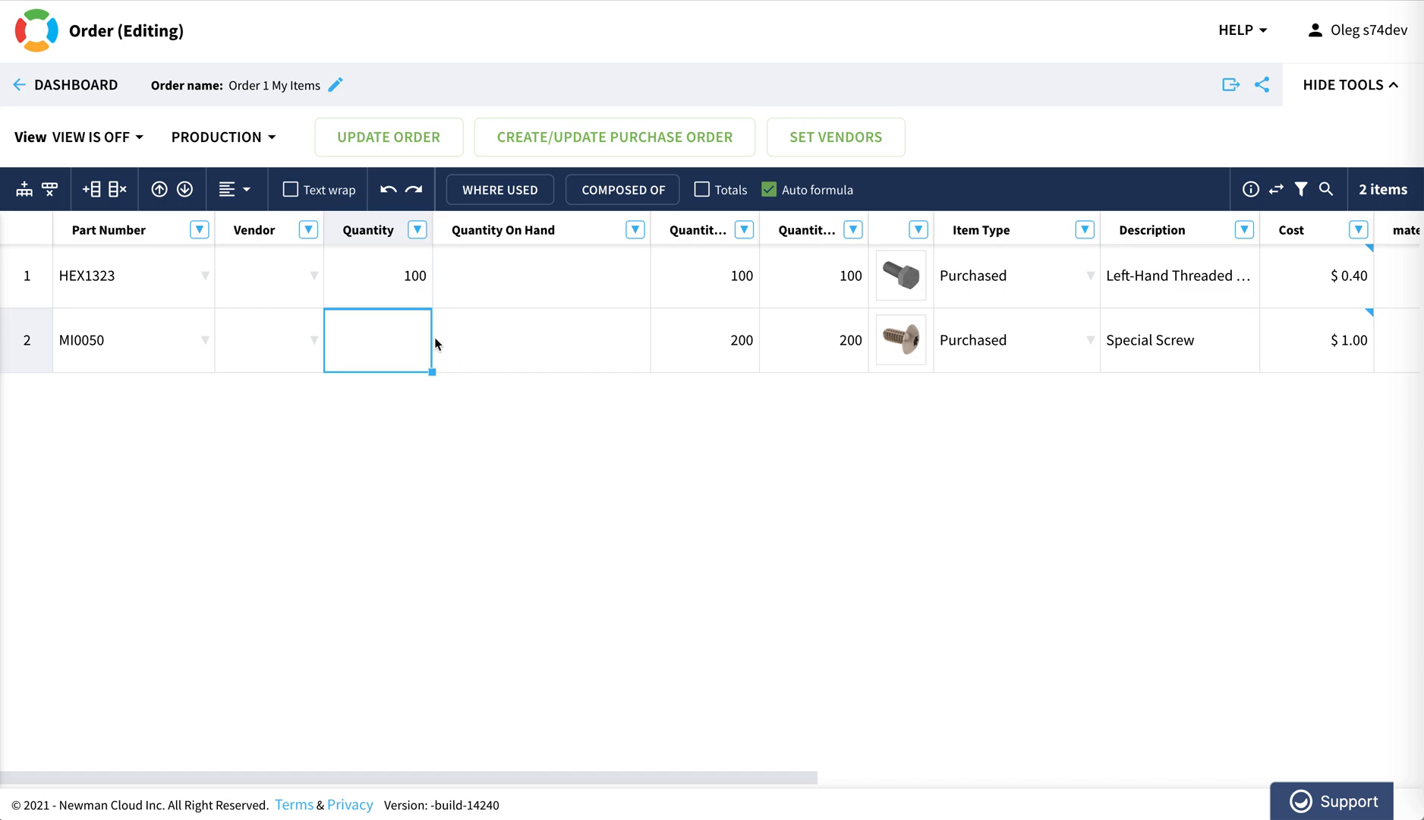
mouse_move(480, 349)
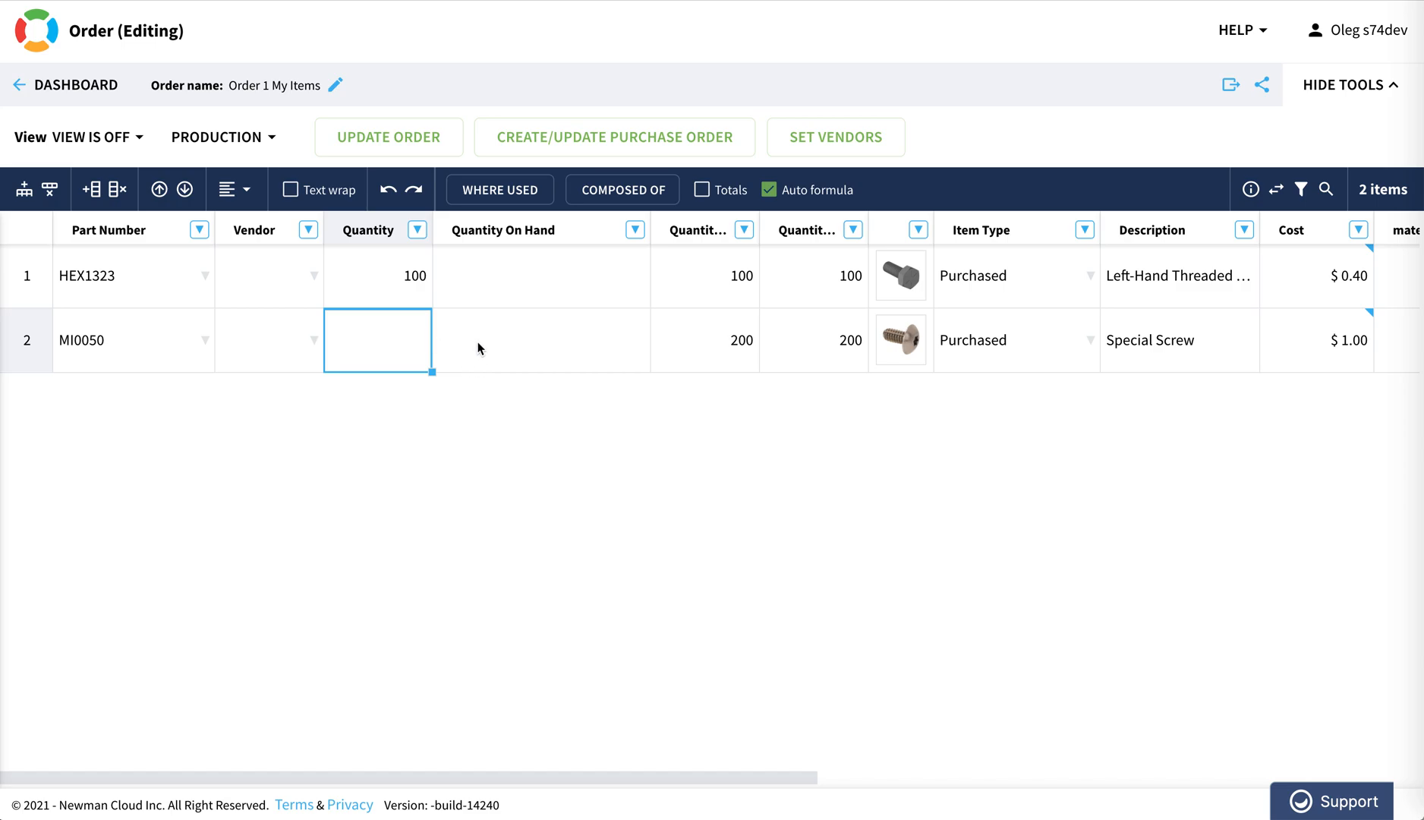
left_click(541, 340)
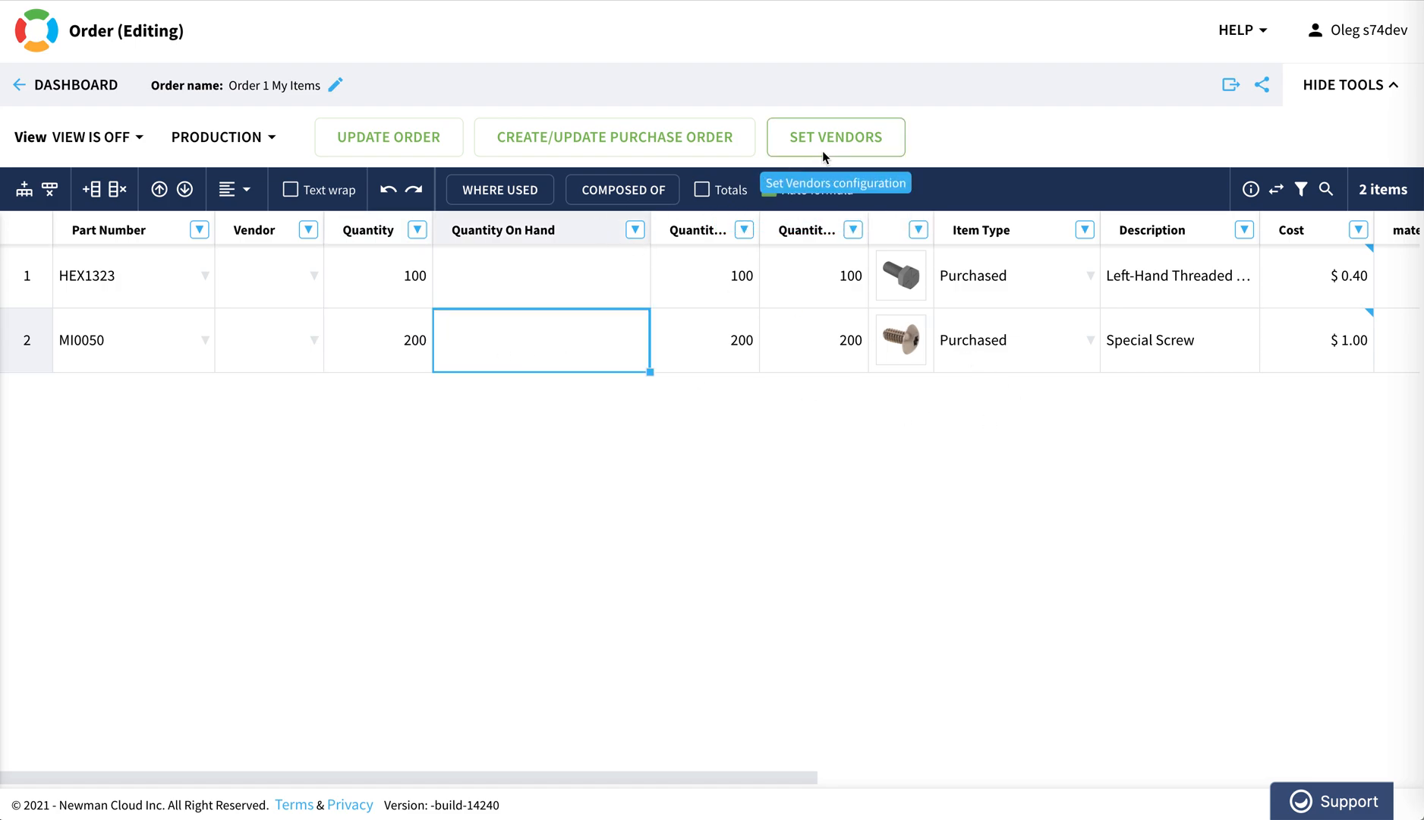
Assign DEMO - Approved Vendor List to the order and choose Grainger as vendor
left_click(834, 137)
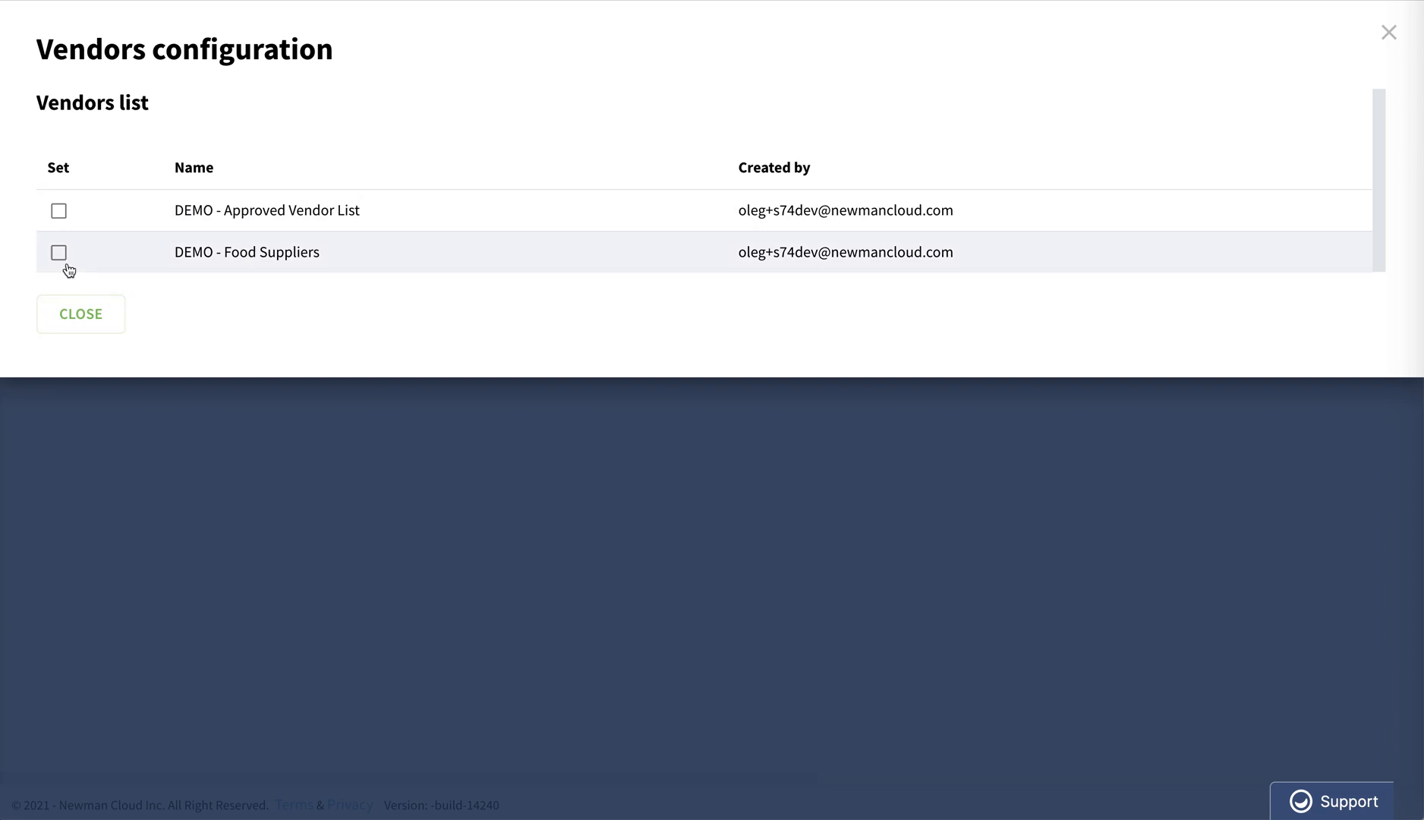
left_click(58, 211)
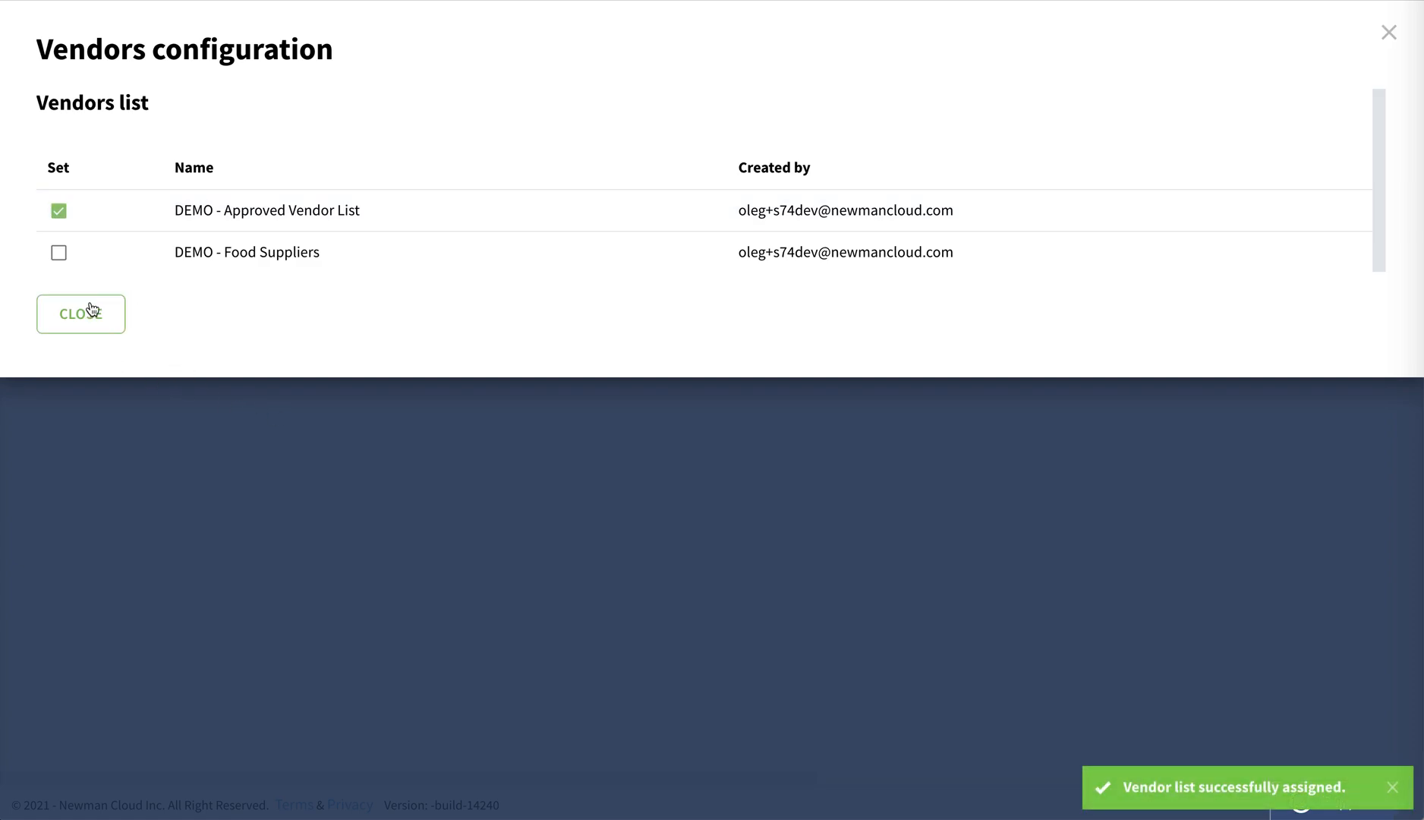
left_click(80, 313)
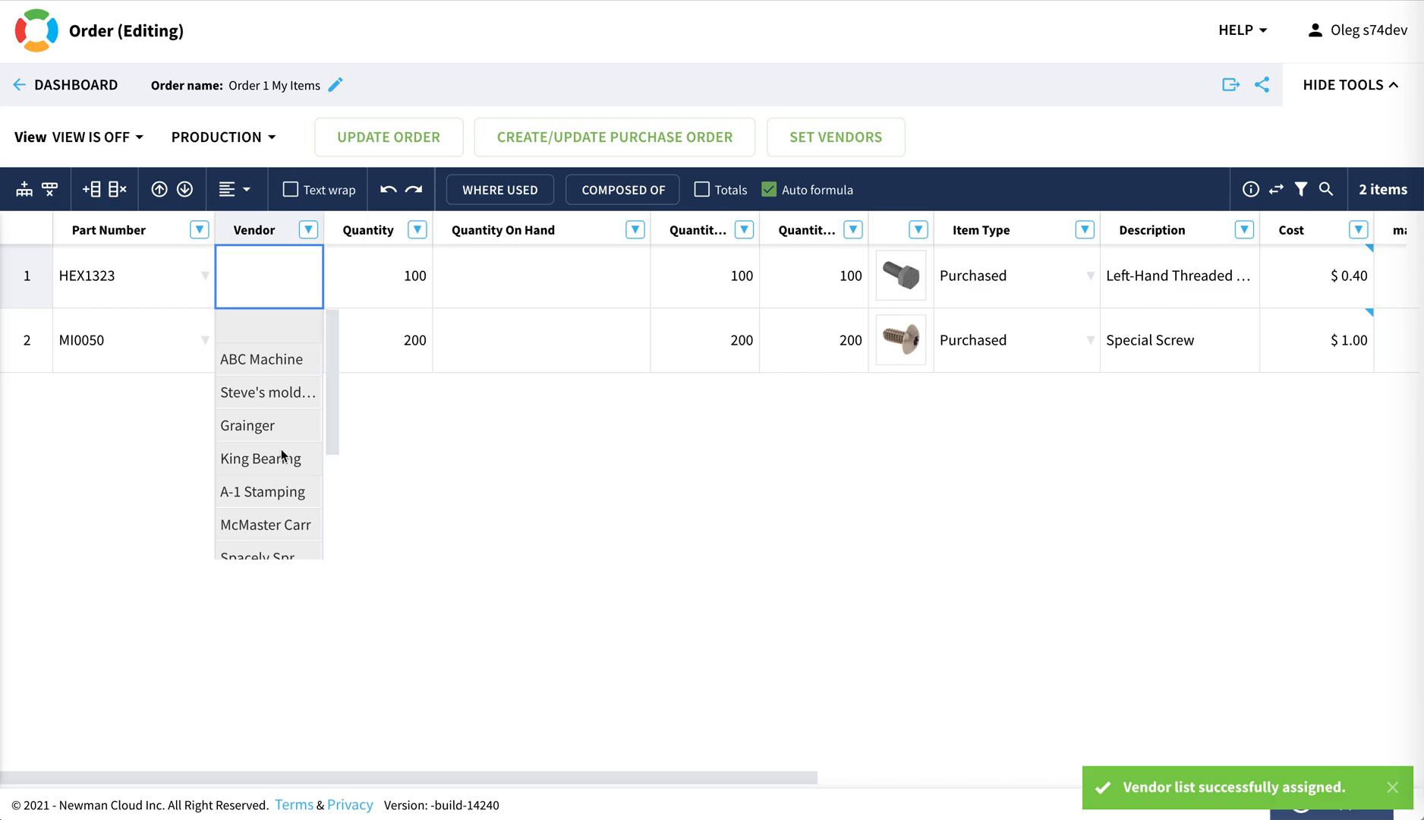
left_click(246, 425)
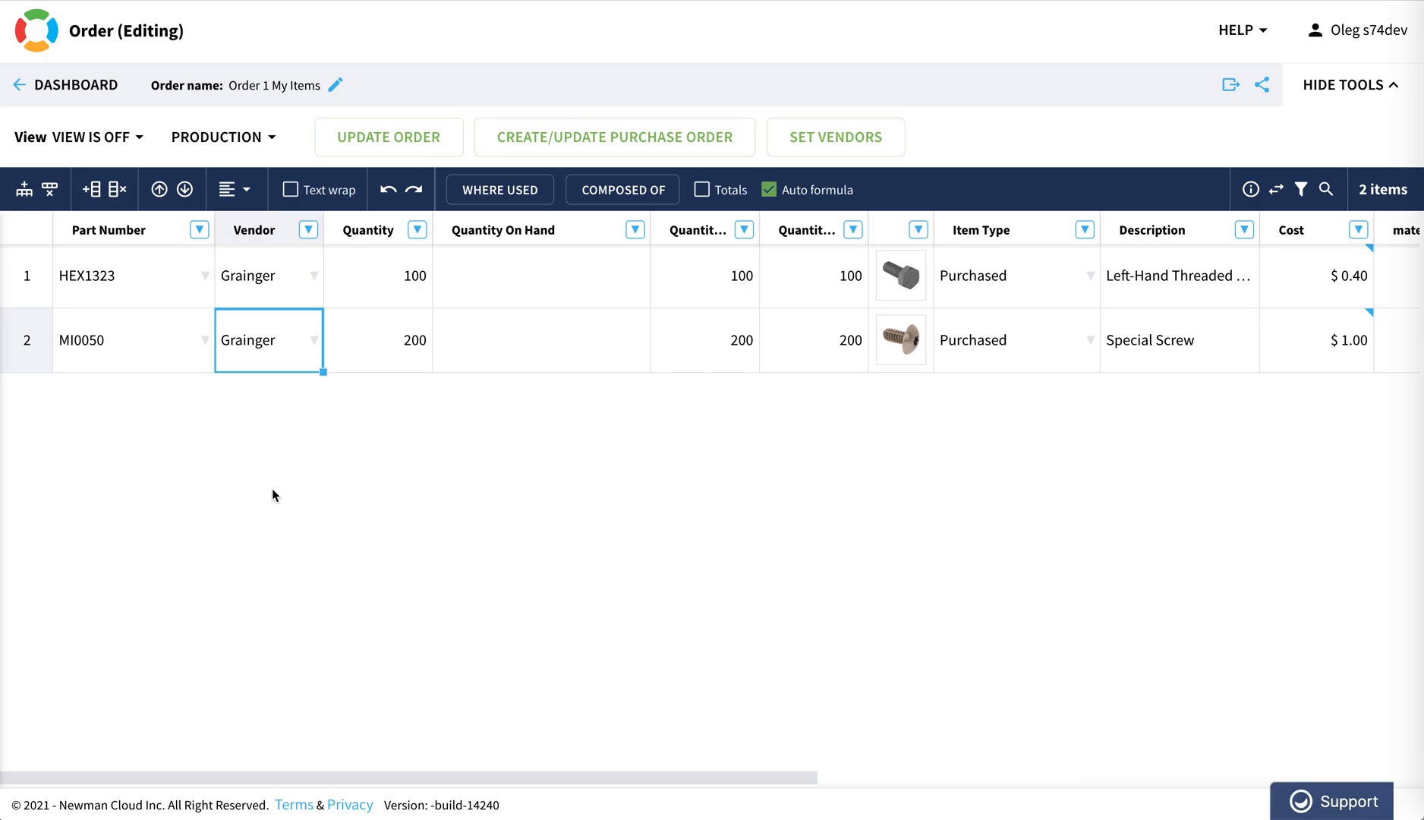
Generate purchase orders from the order and open PO-Grainger
left_click(614, 137)
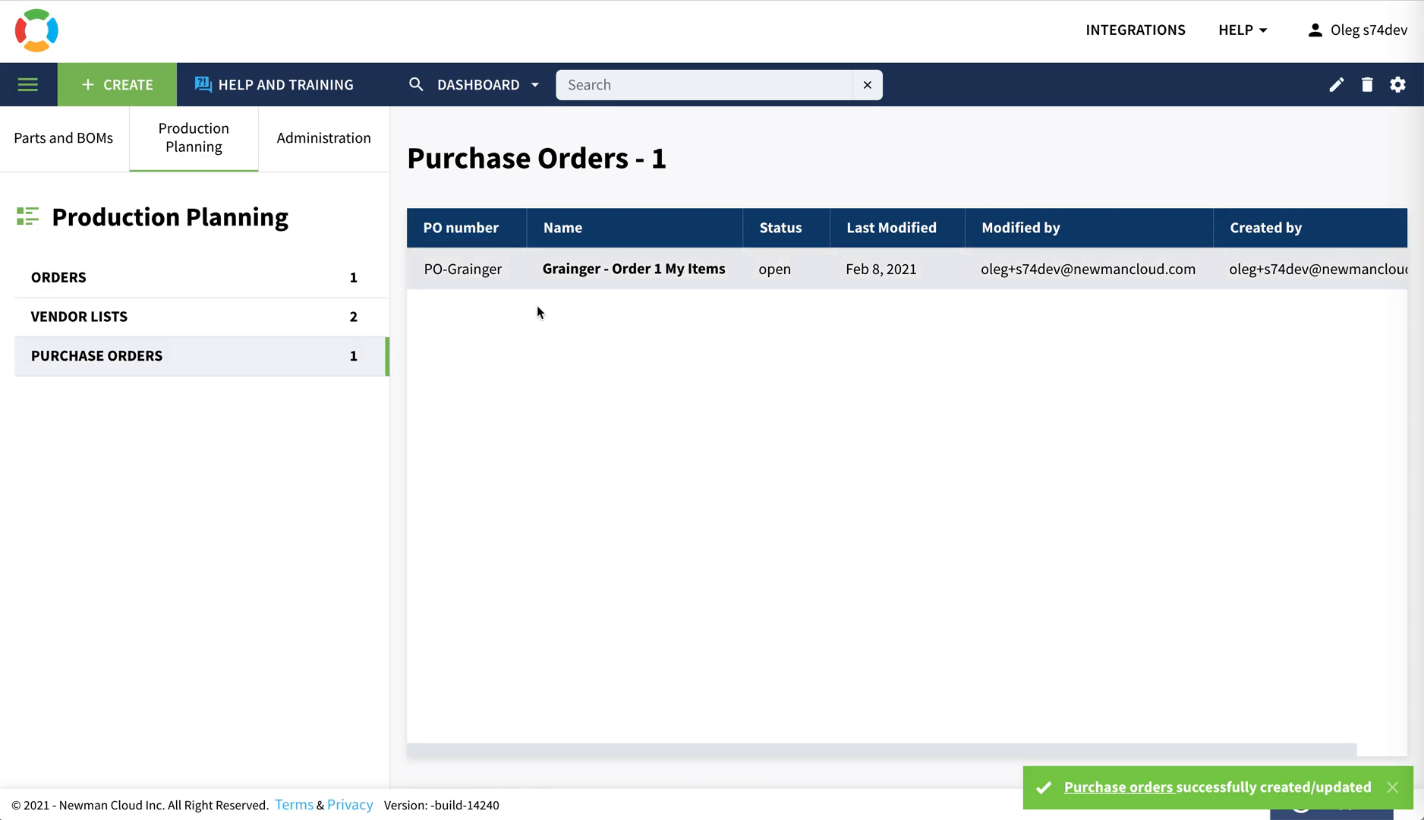
left_click(633, 269)
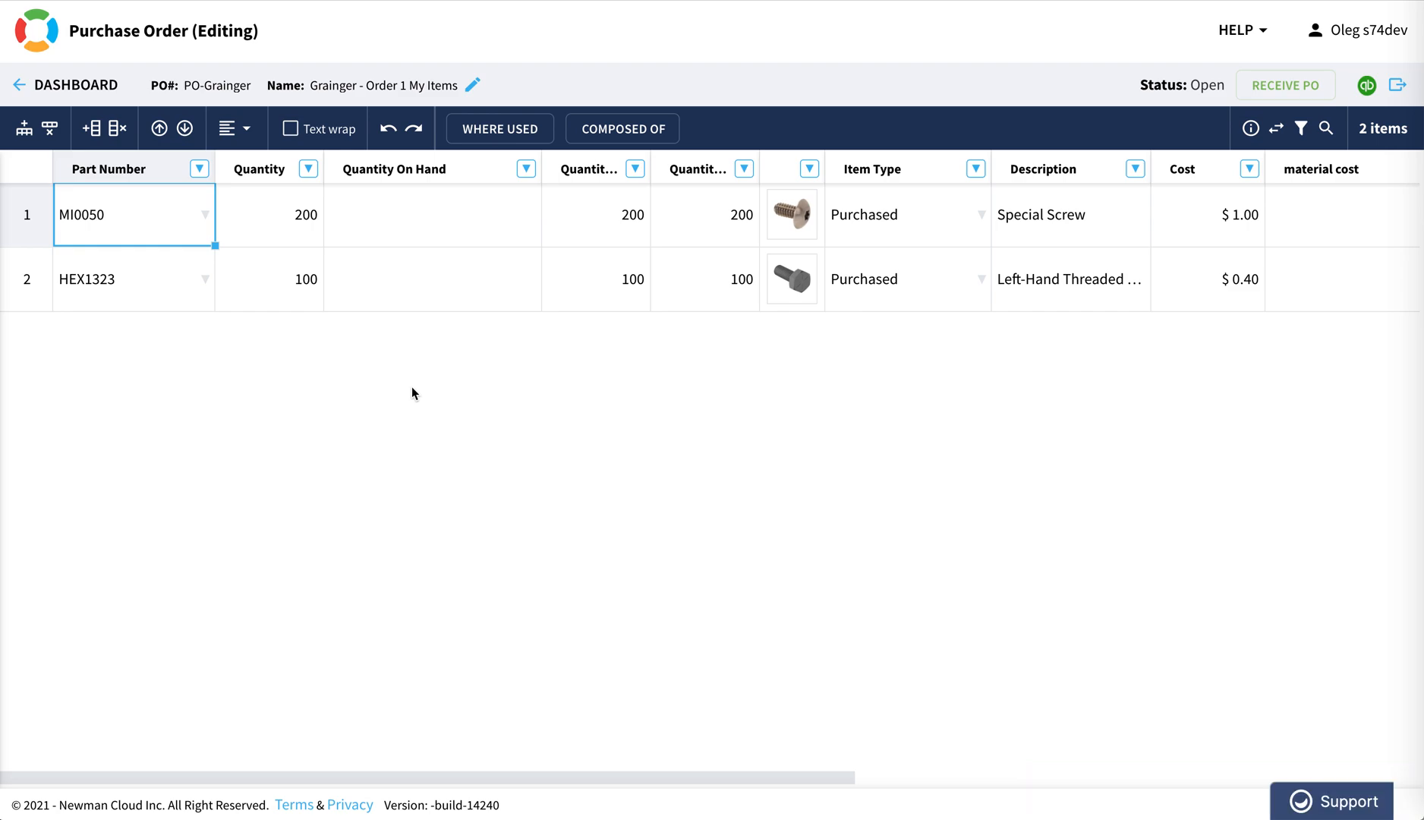
mouse_move(481, 384)
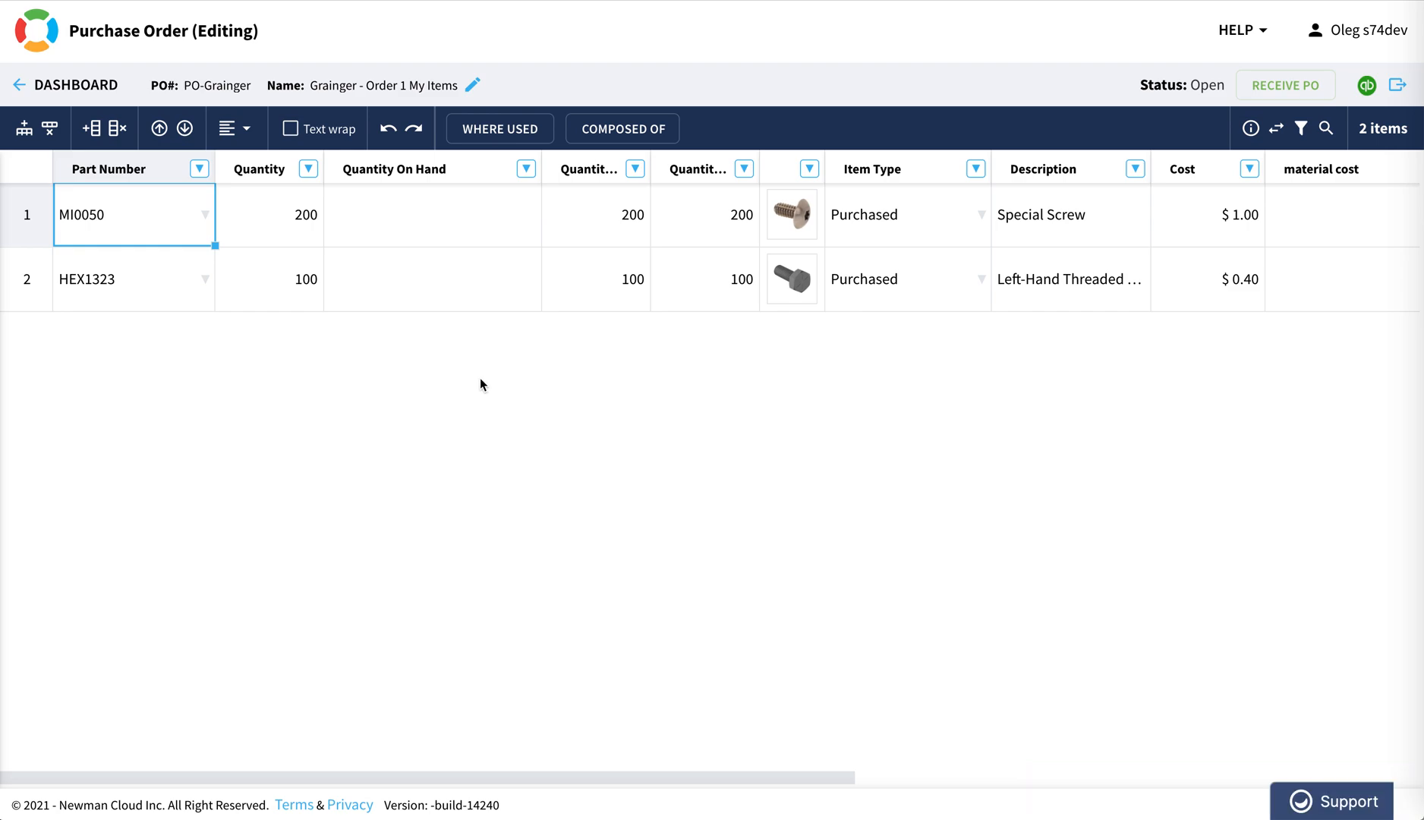
mouse_move(792, 280)
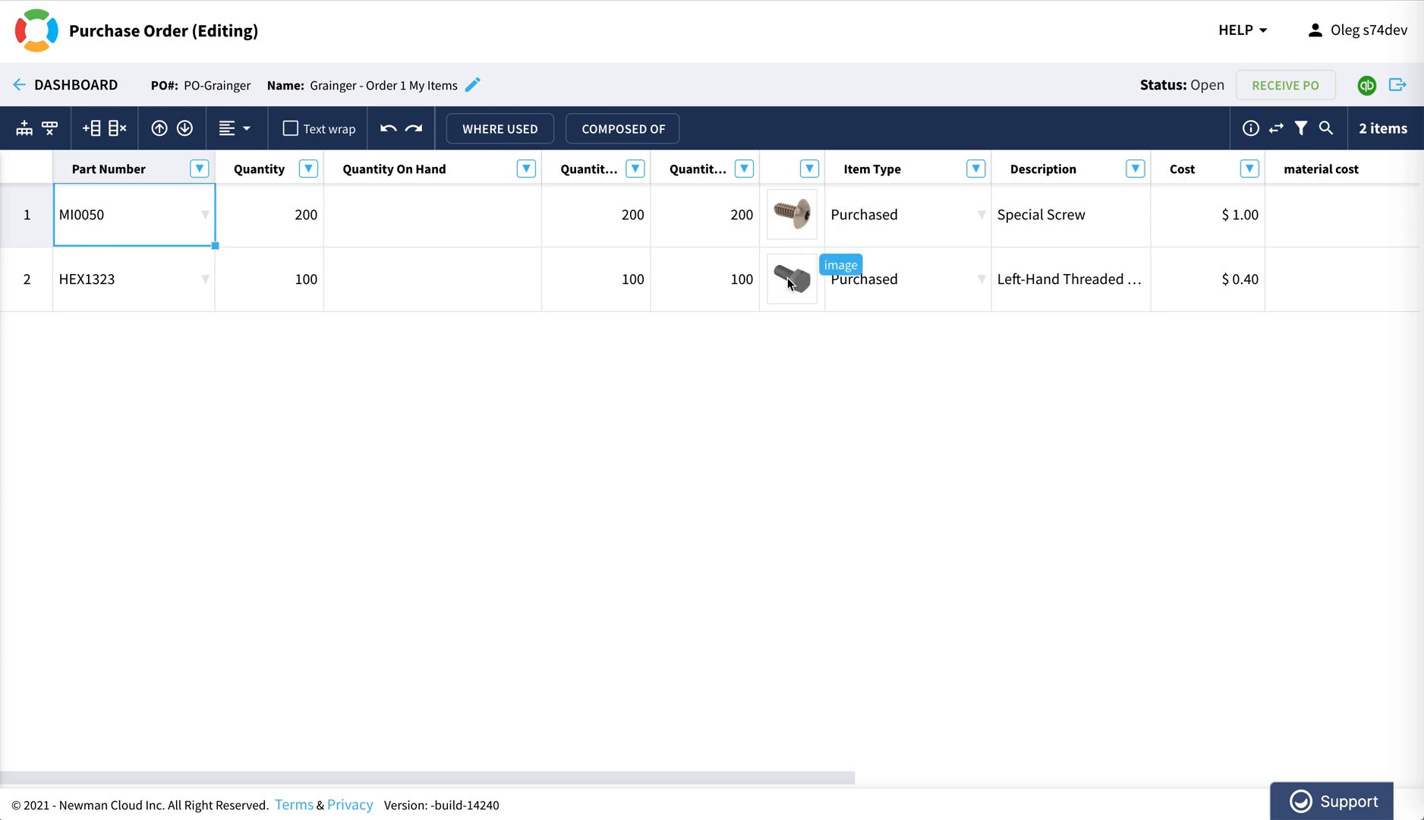
mouse_move(1366, 85)
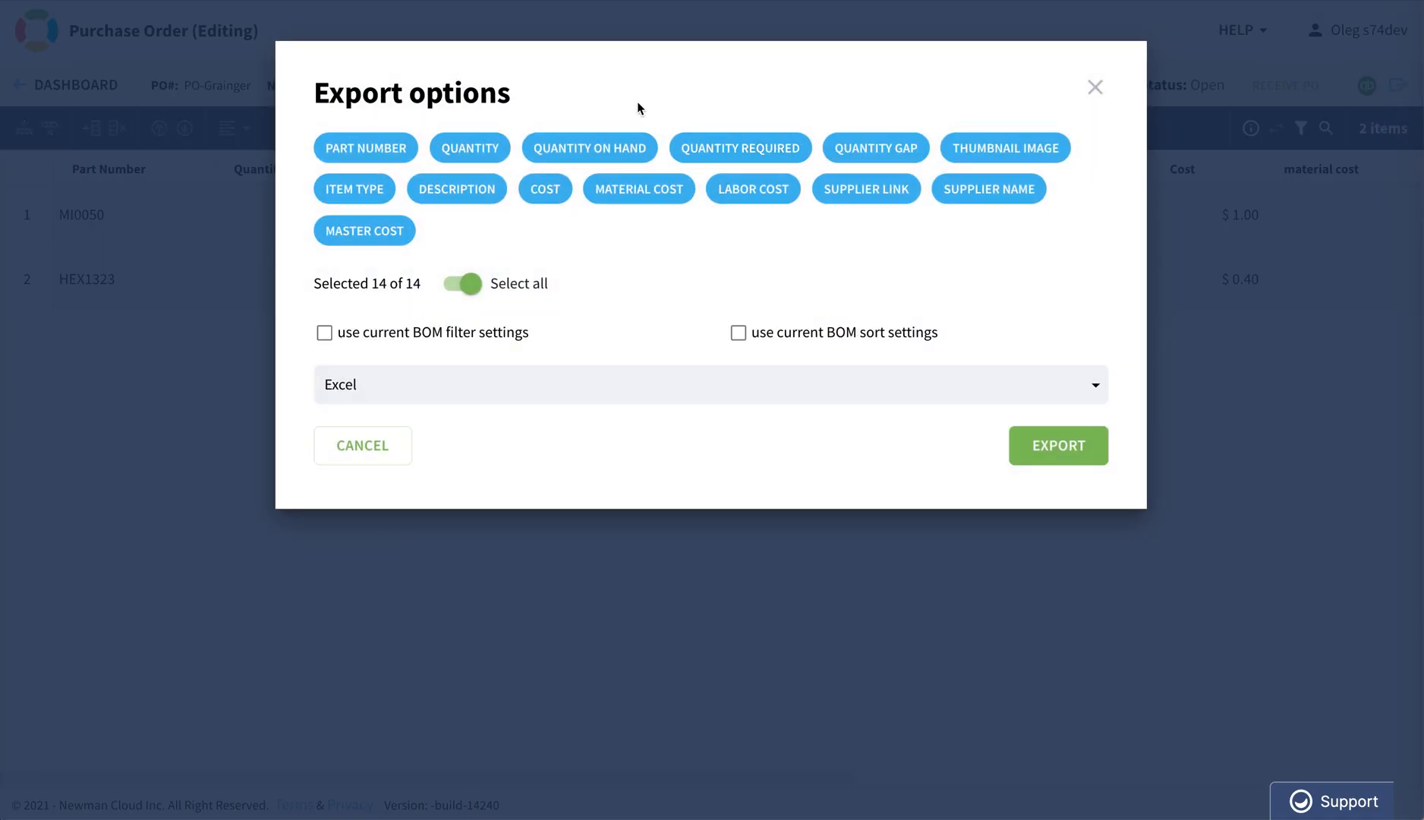
Export PO-Grainger to PDF with part number, quantity, thumbnail and cost, and open it
left_click(711, 384)
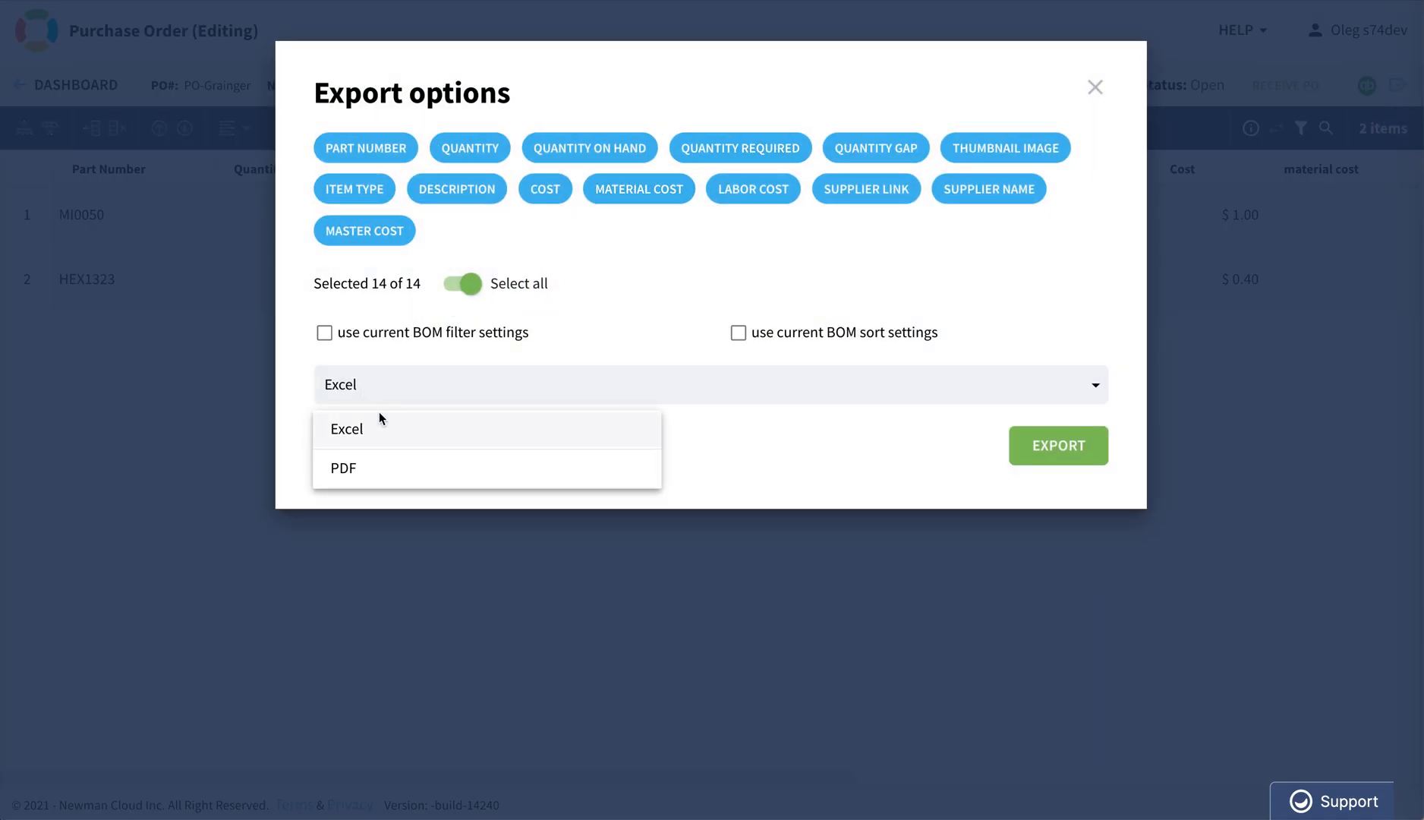
left_click(343, 468)
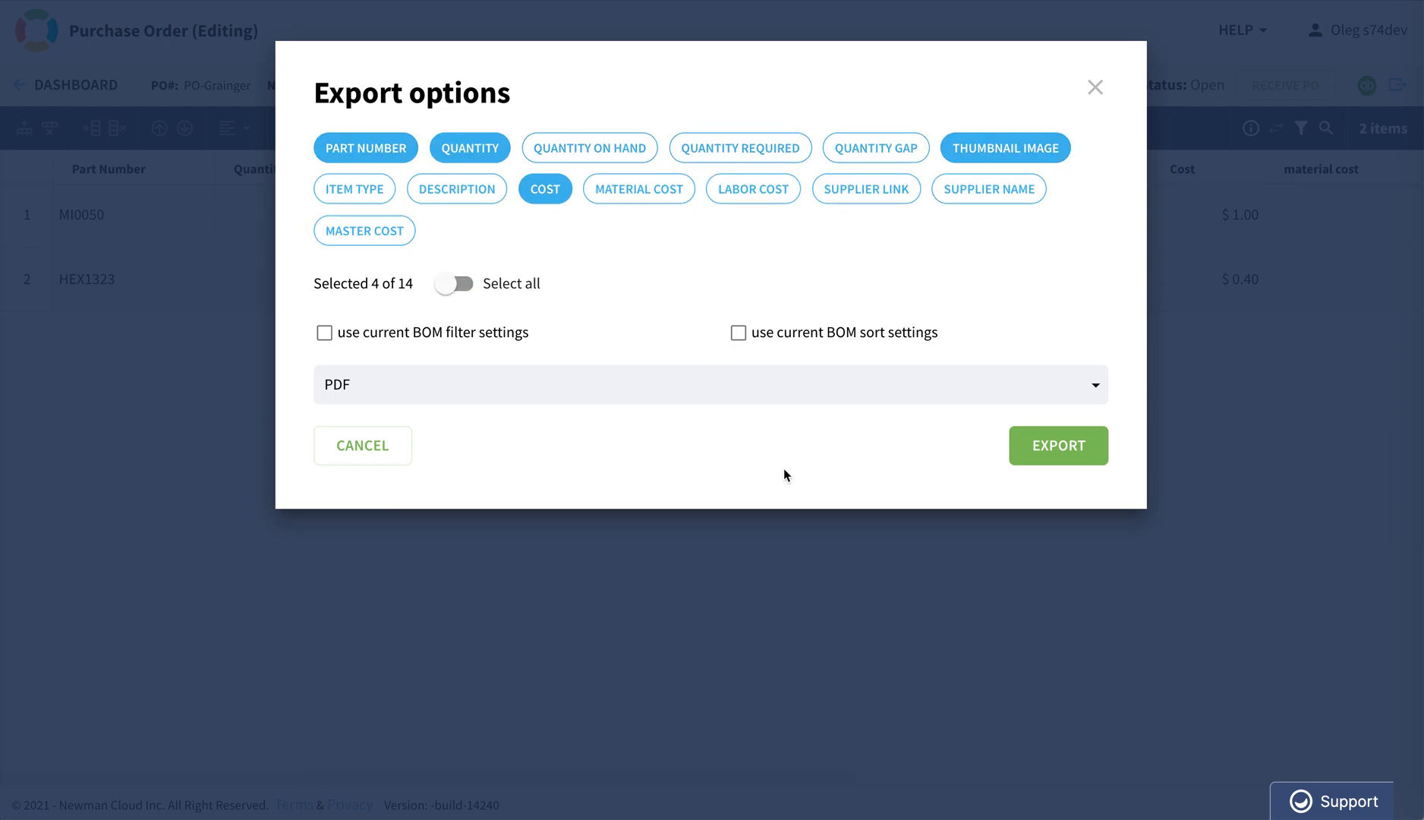
left_click(1057, 444)
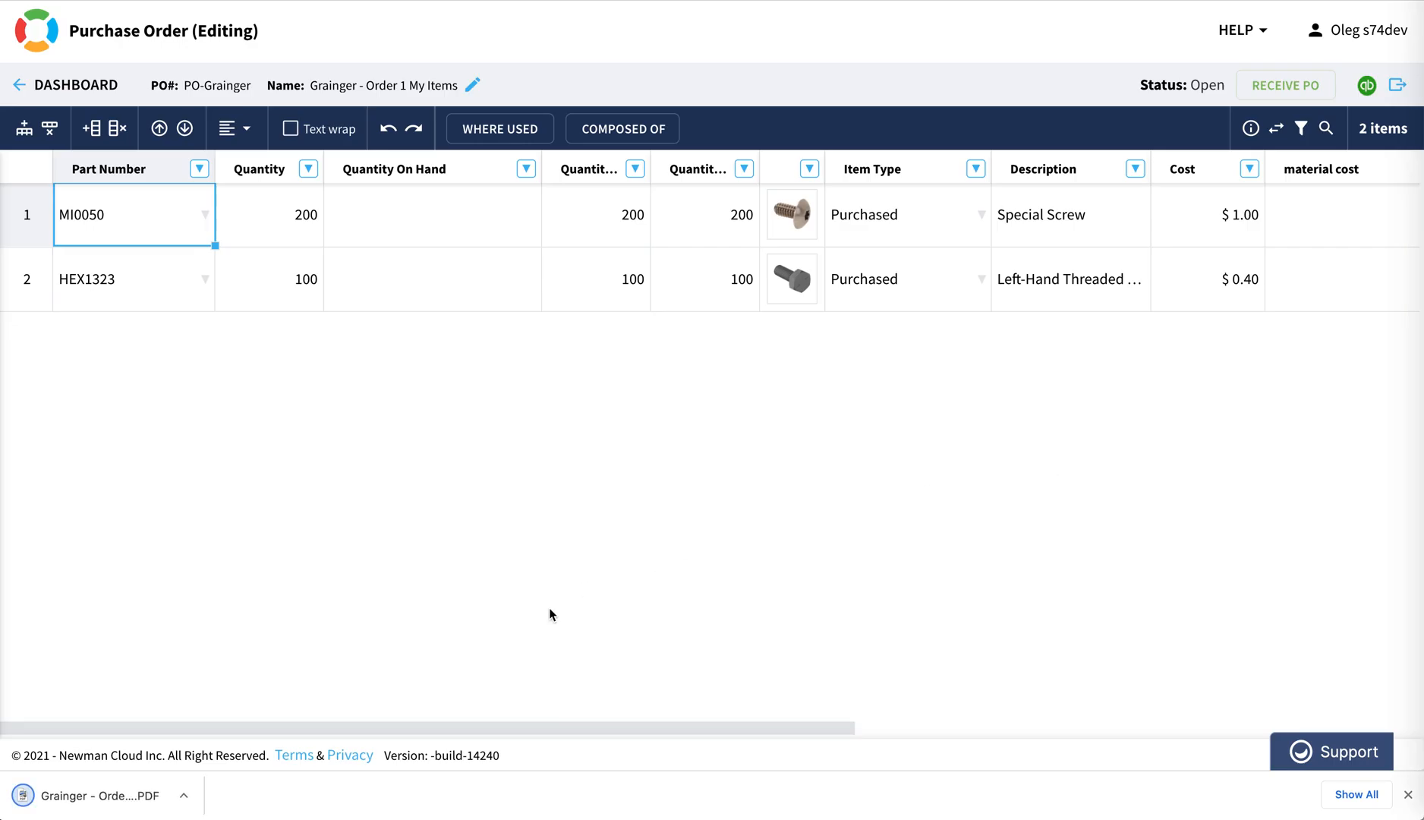
left_click(101, 795)
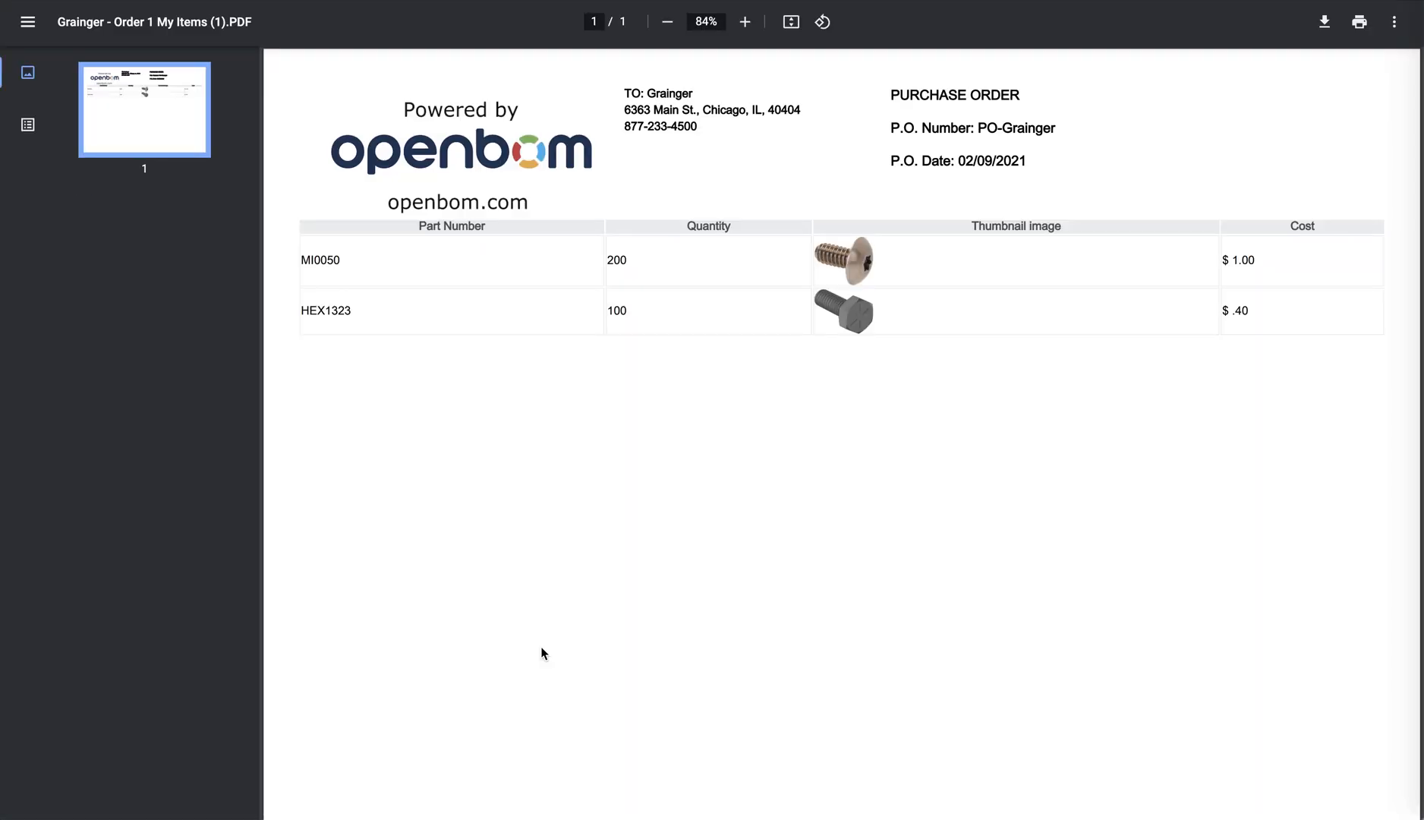
mouse_move(445, 449)
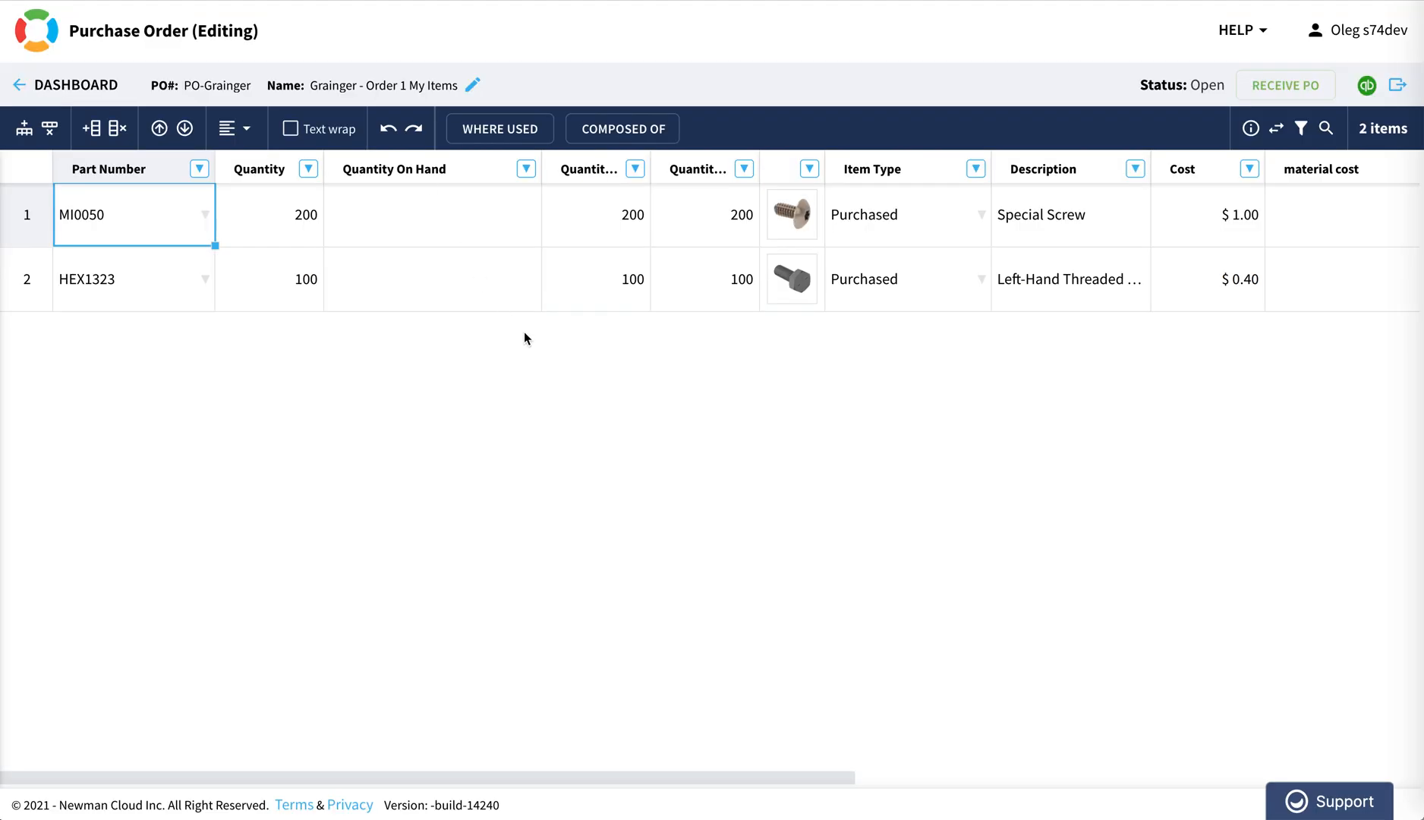
mouse_move(1134, 346)
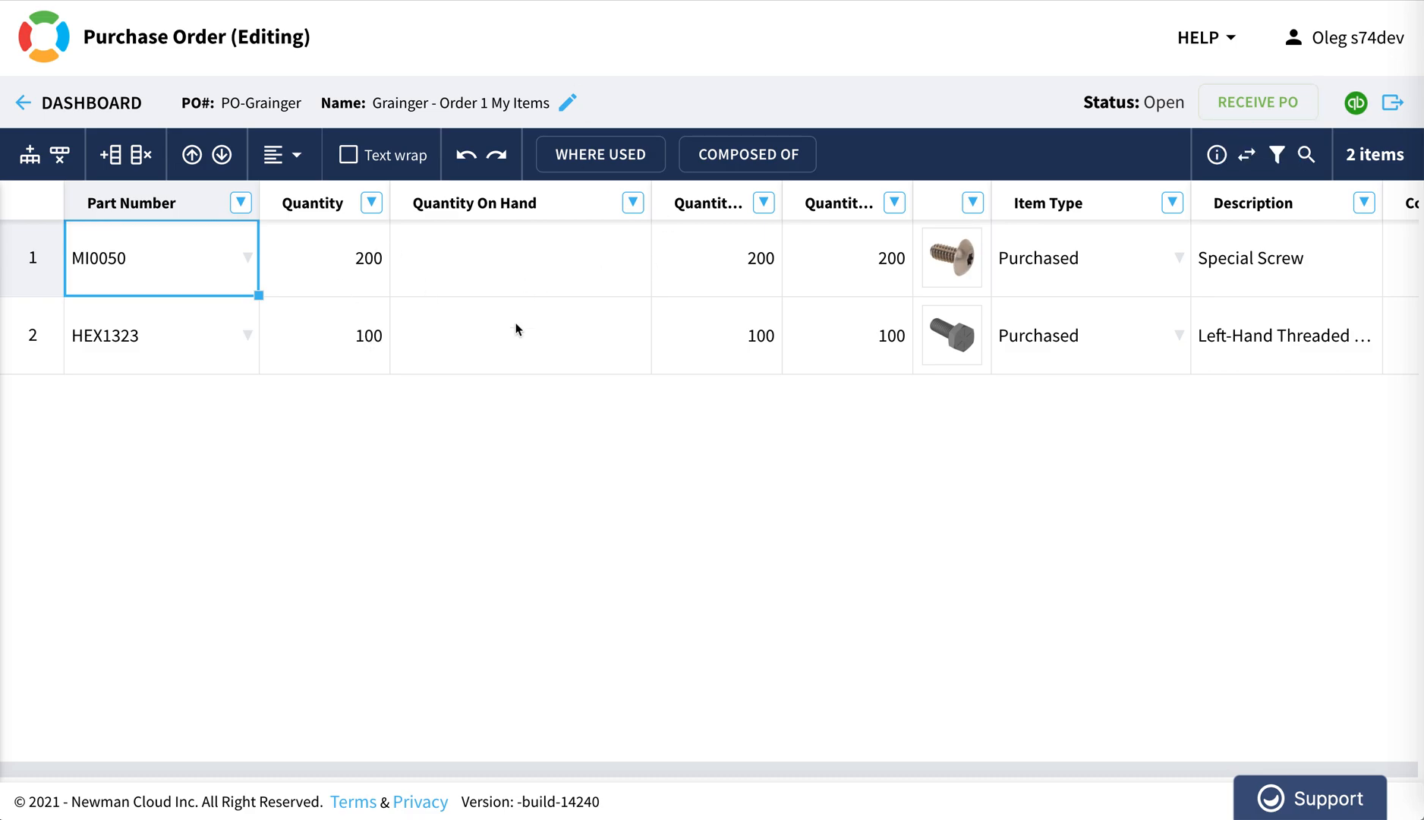
mouse_move(1258, 101)
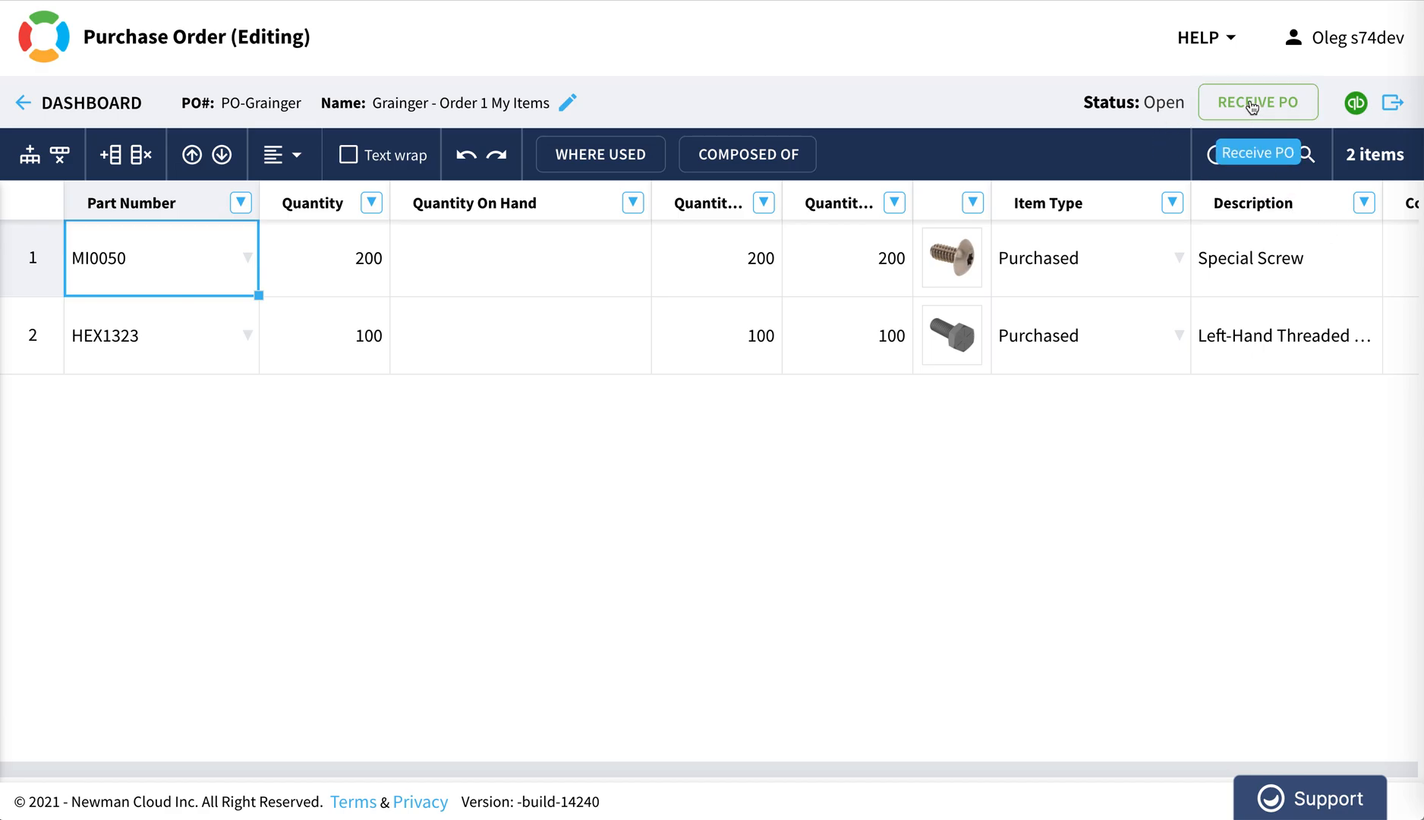
Receive PO-Grainger into inventory and confirm the prompt
left_click(1258, 101)
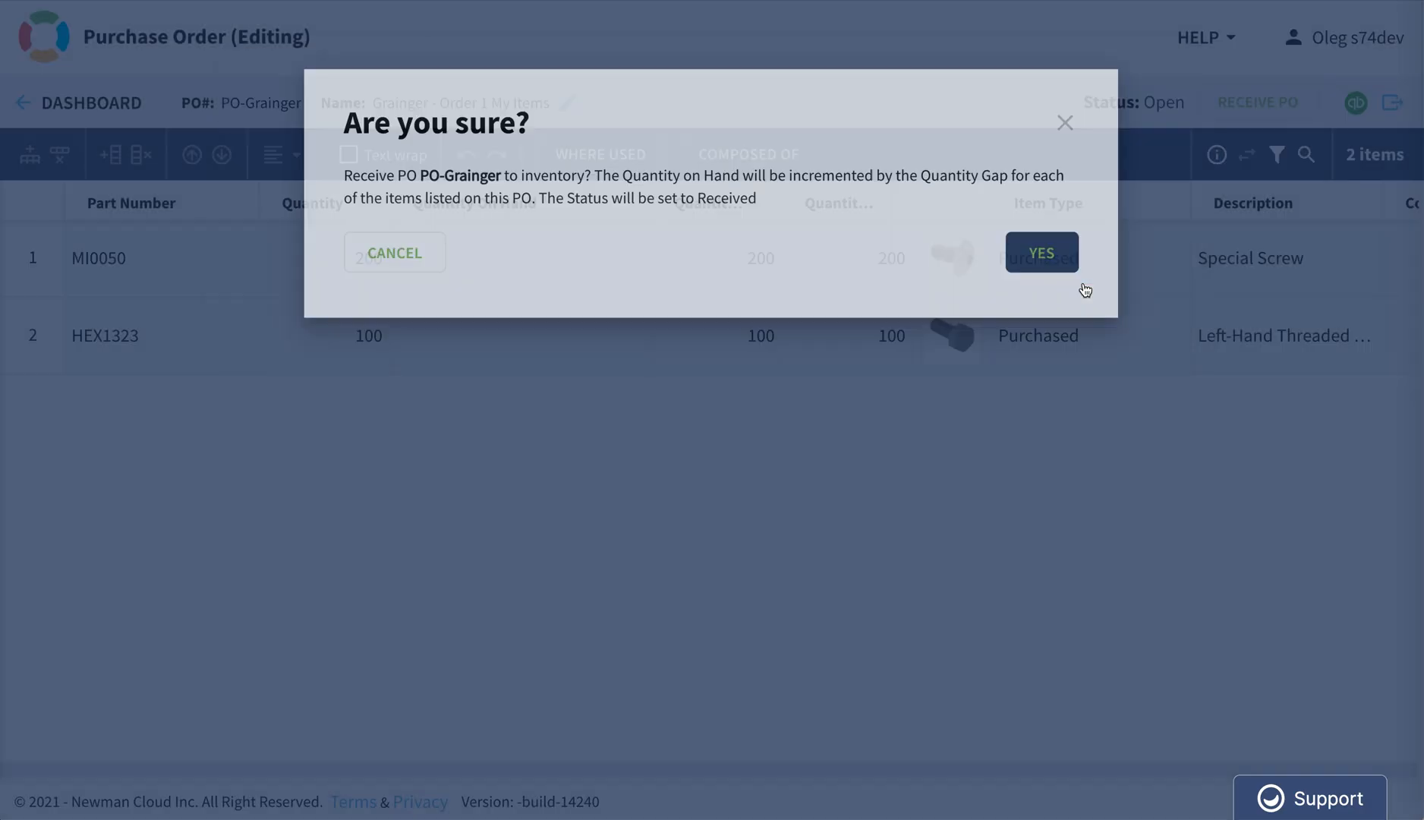
left_click(1041, 252)
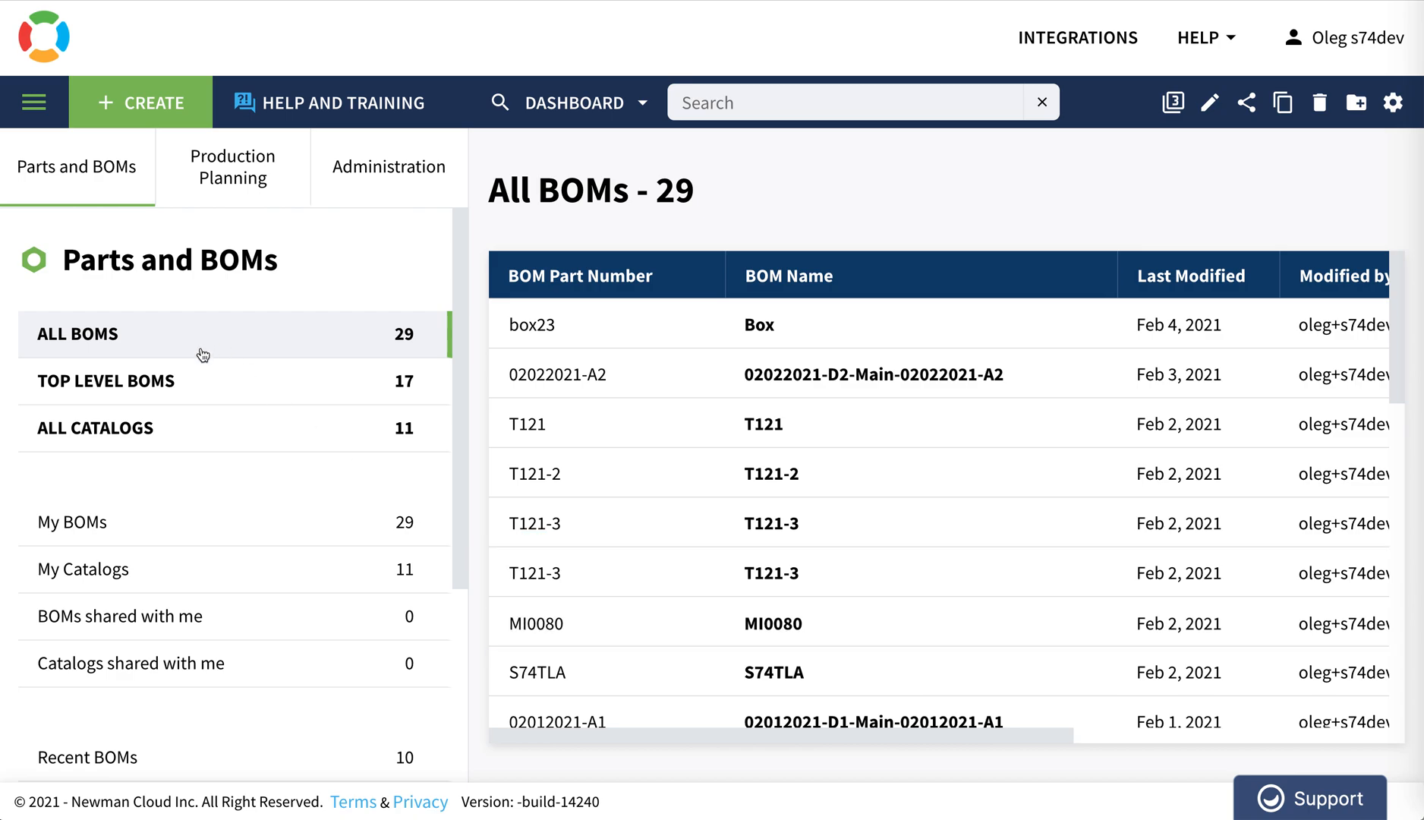
Reopen the My Items catalog and check HEX1323's Quantity On Hand
left_click(96, 427)
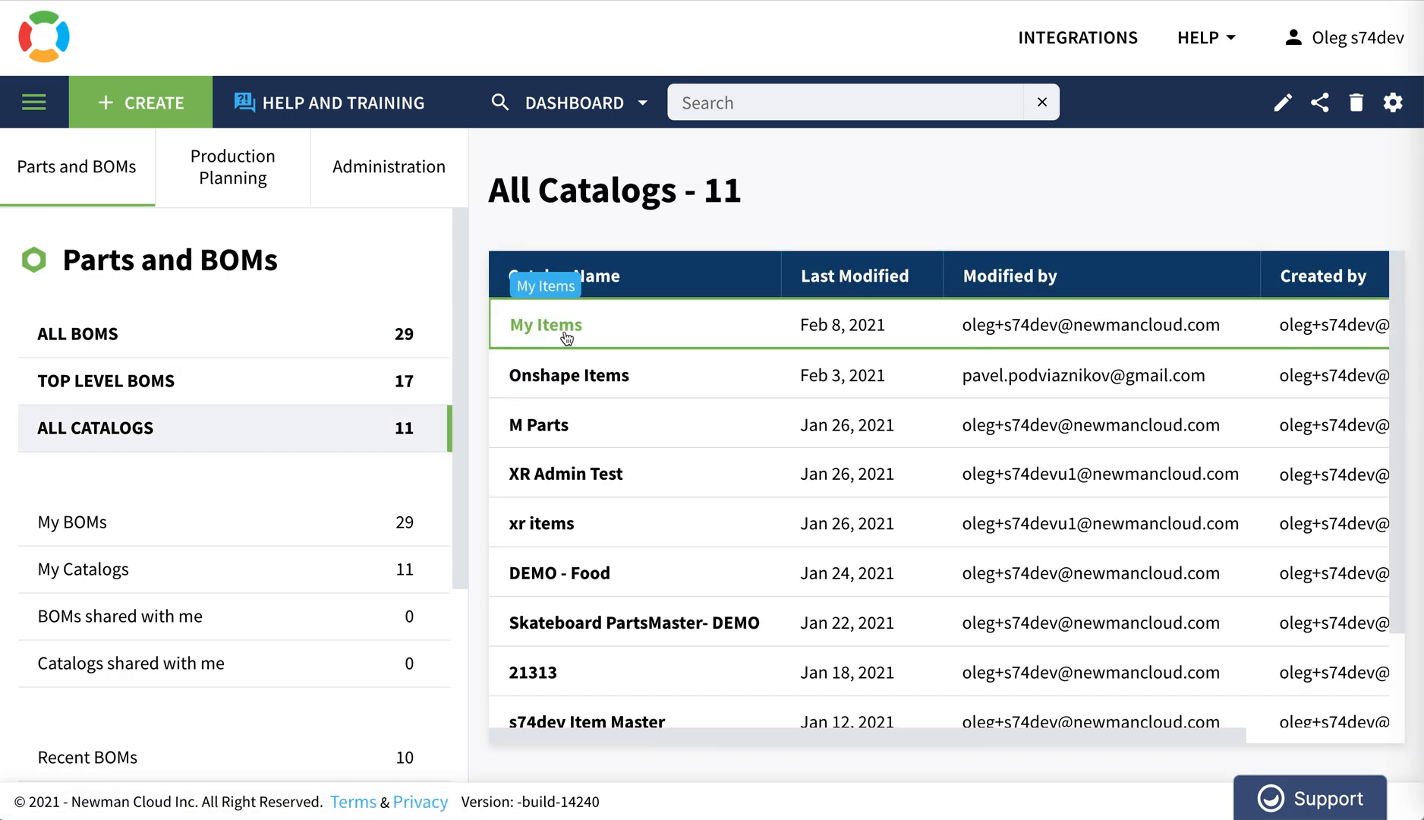
left_click(545, 325)
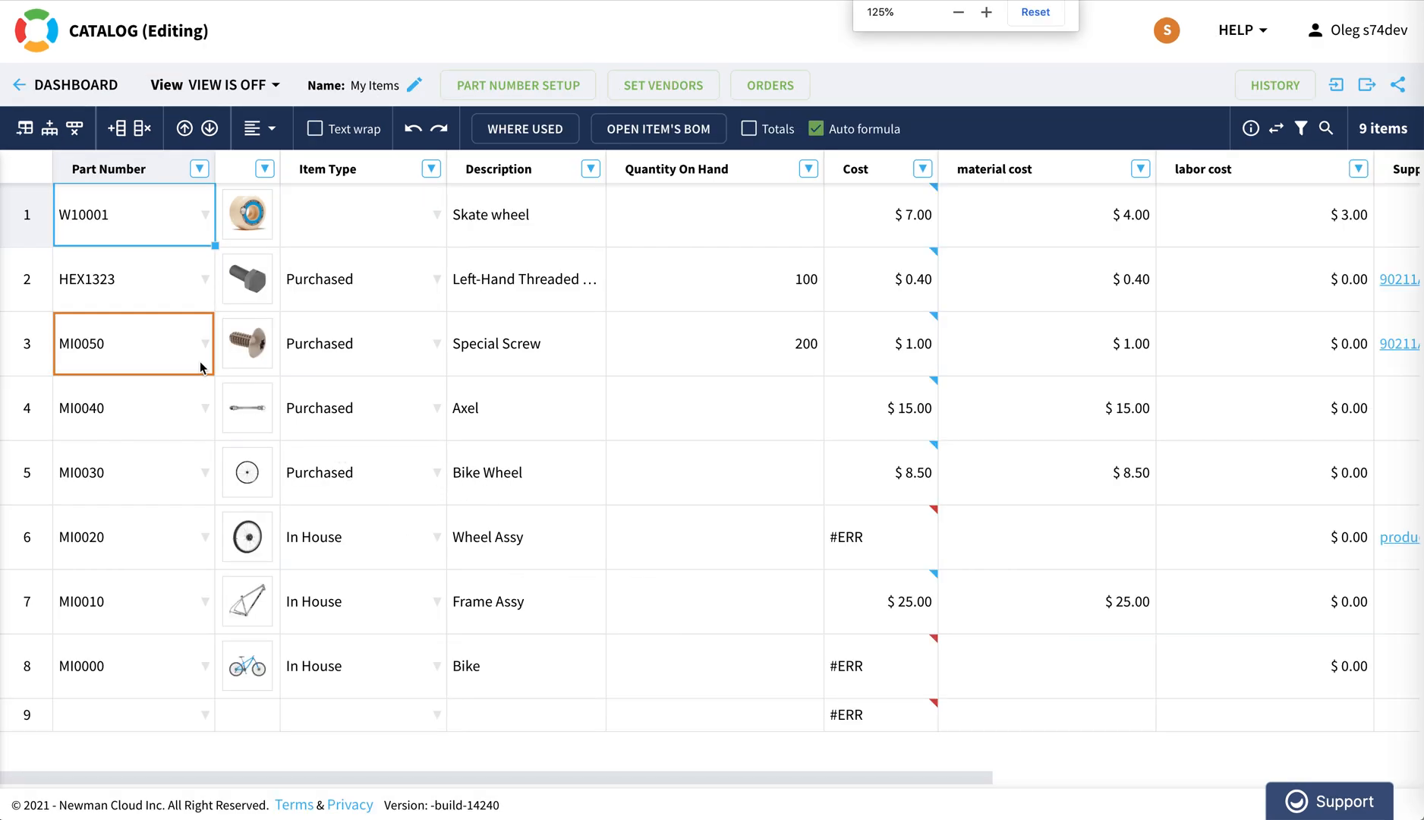
left_click(714, 279)
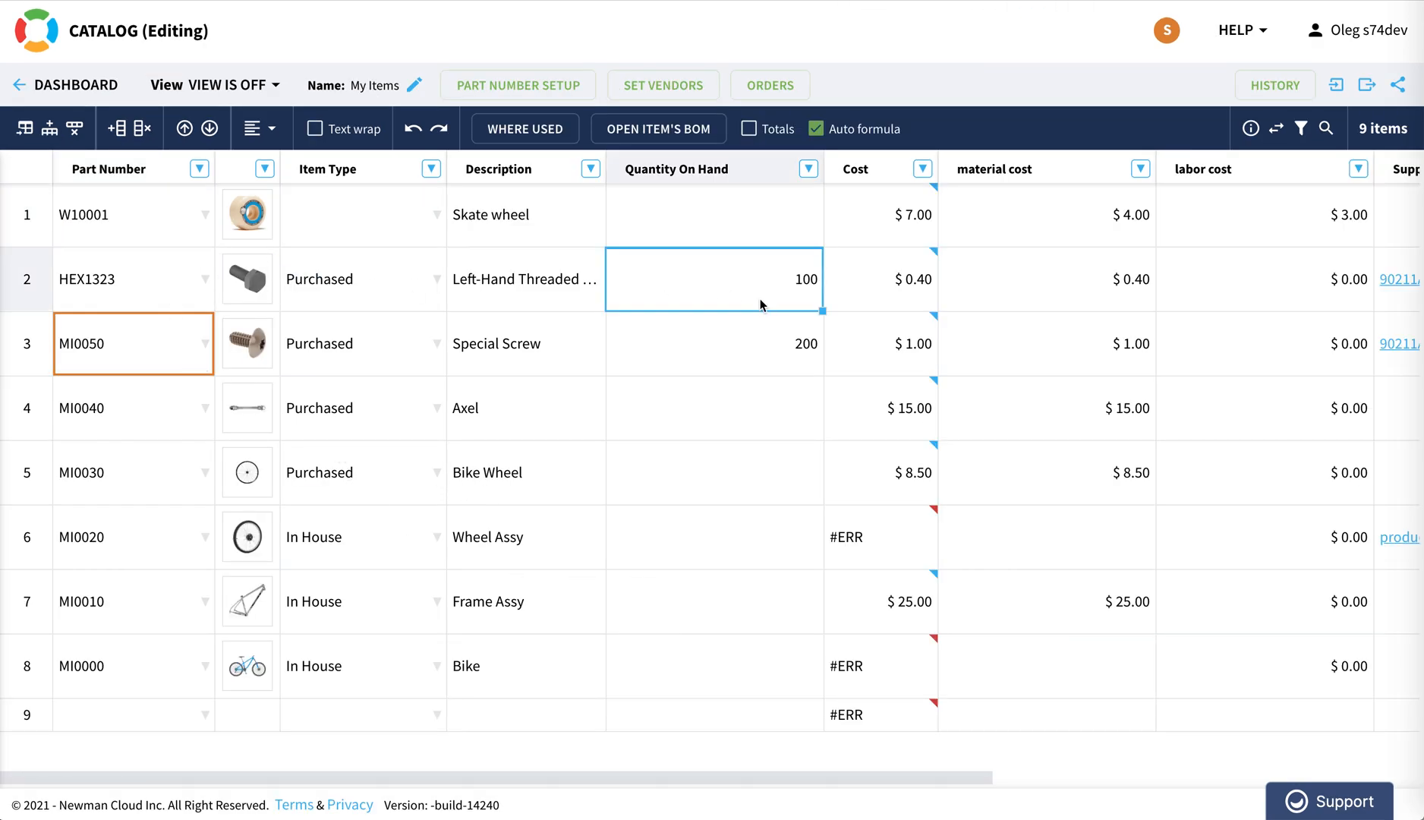
mouse_move(748, 366)
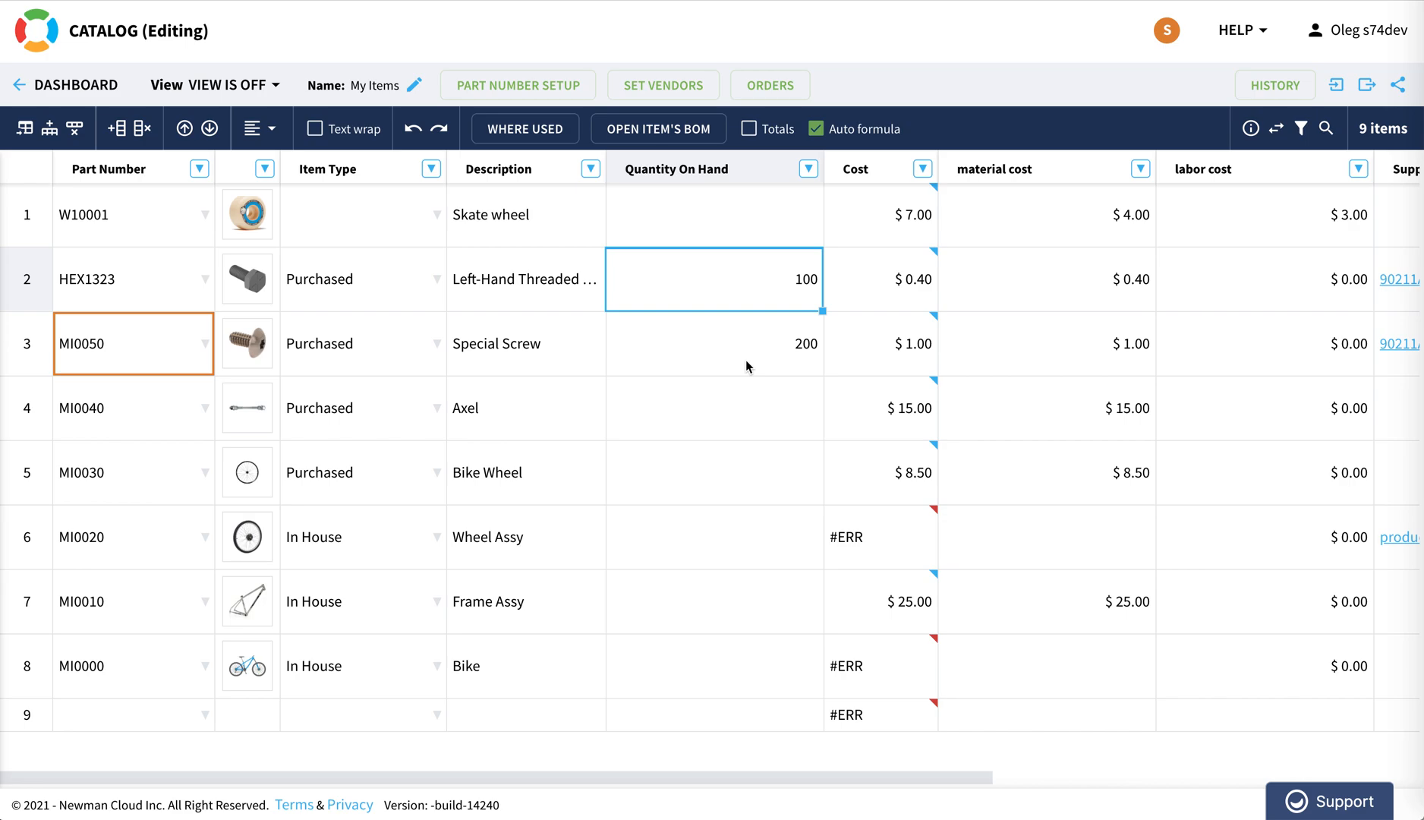